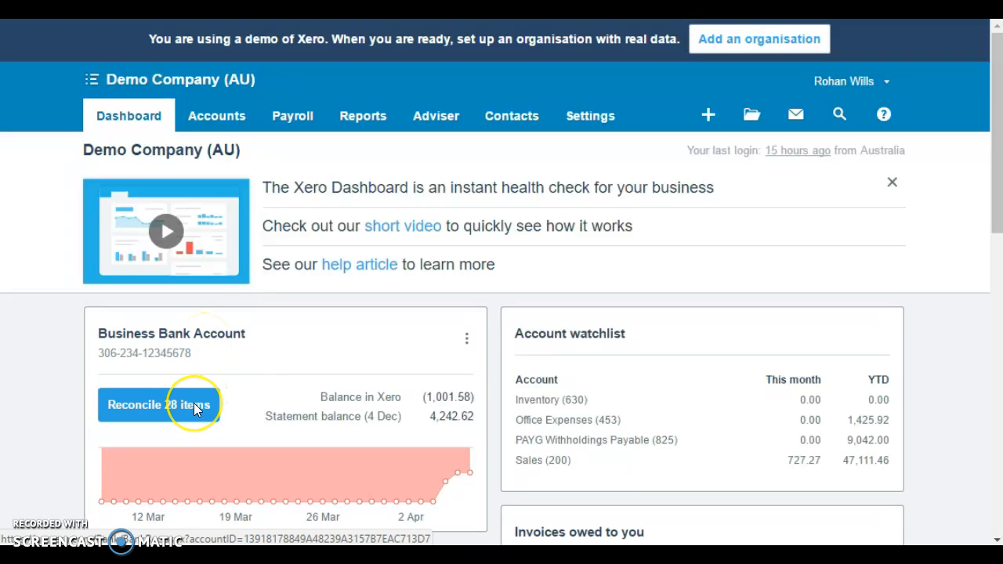
# Start reconciling the Business Bank Account's 28 statement lines from the Dashboard card.
pyautogui.click(158, 404)
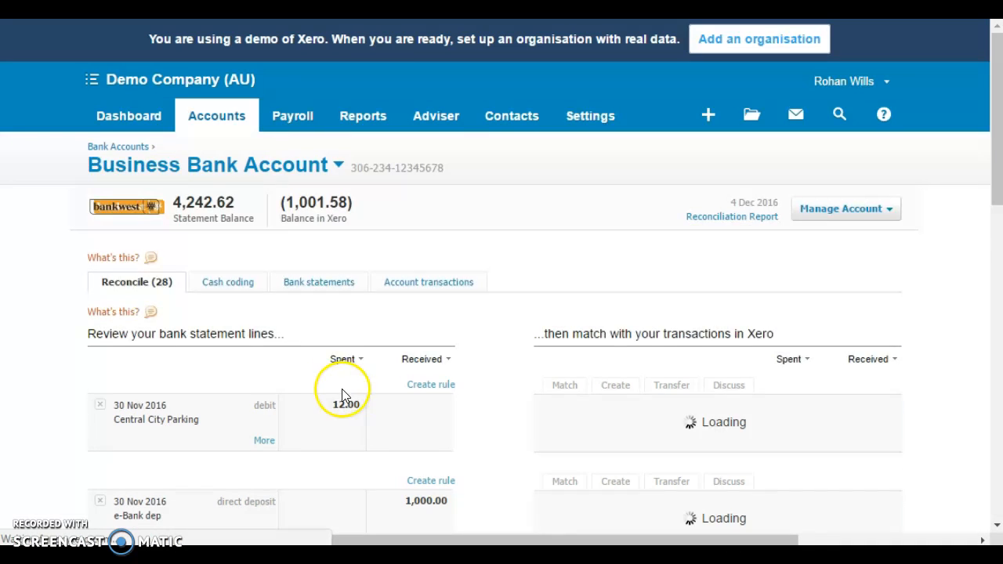
pyautogui.scroll(-3)
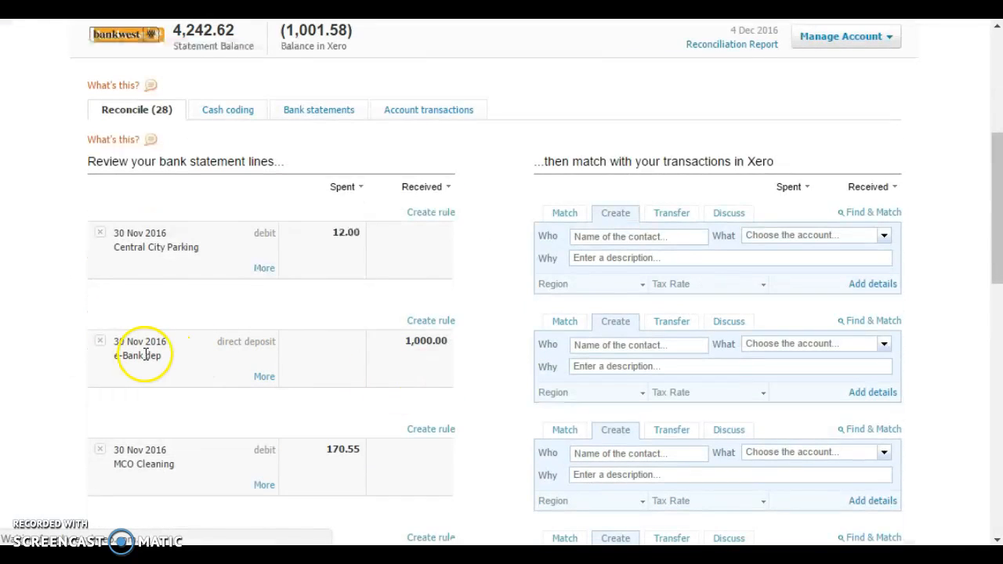
pyautogui.moveTo(457, 385)
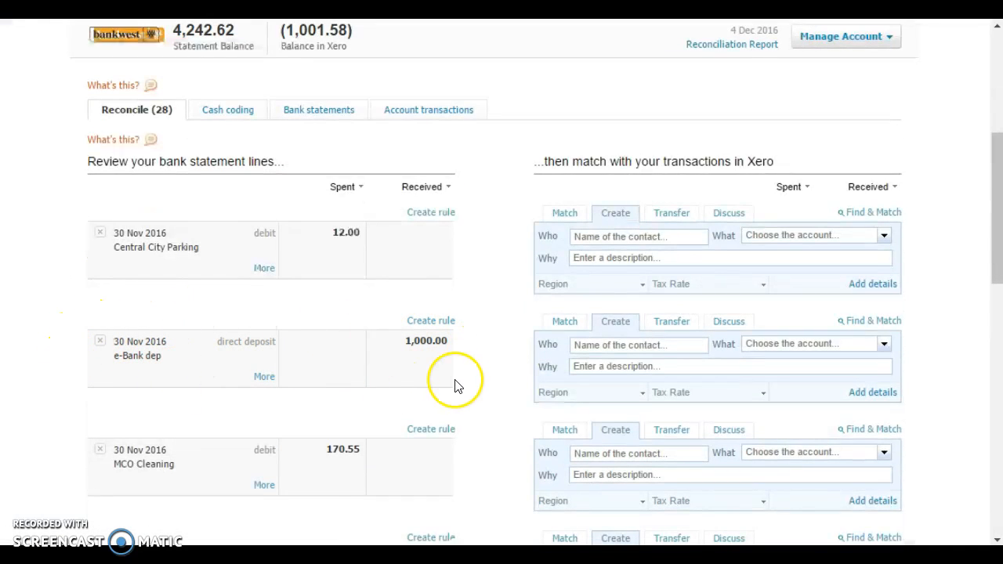
pyautogui.moveTo(502, 363)
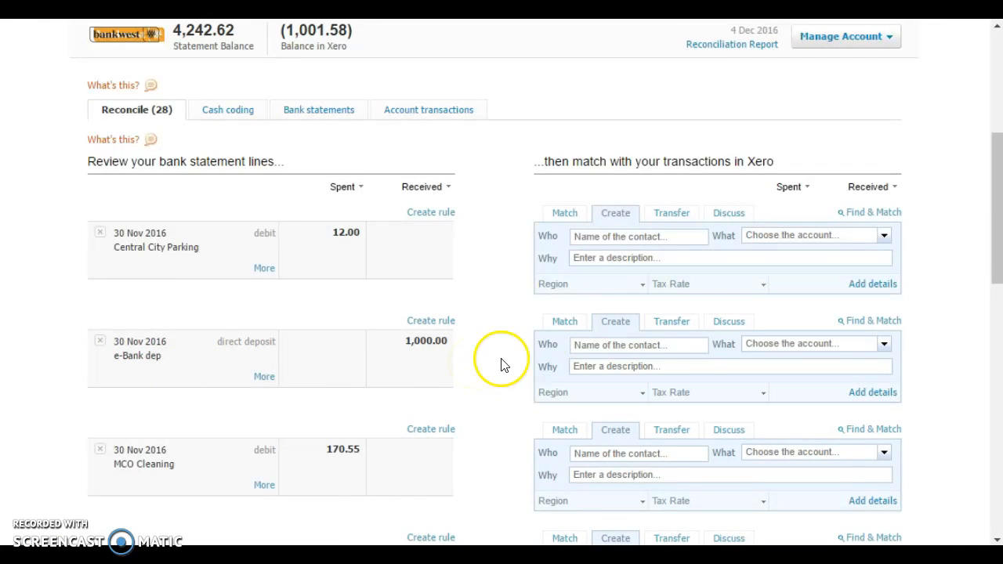
pyautogui.moveTo(567, 324)
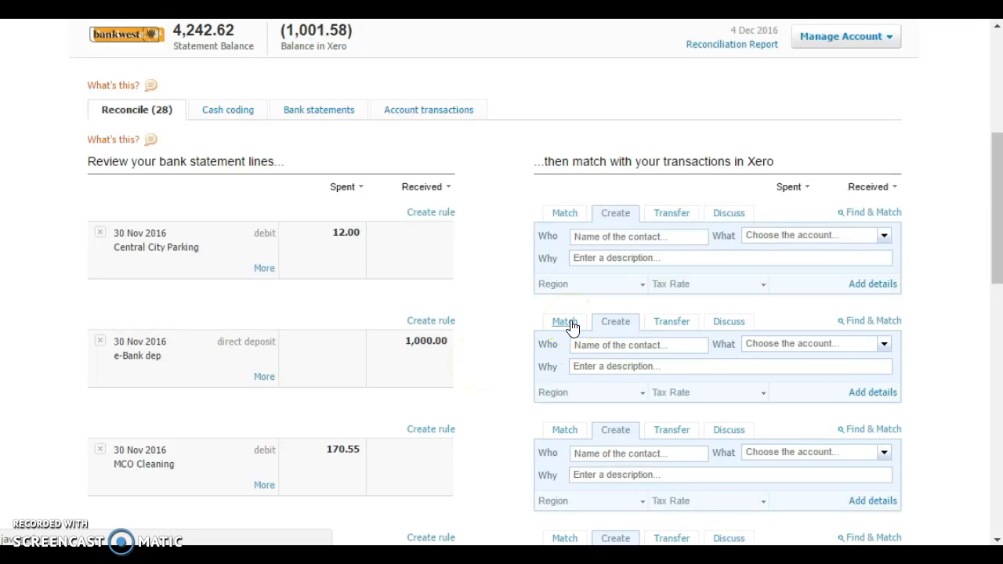
# Find & Match the 1,000 e-Bank deposit and select the Bayside Club 234 receipt by amount.
pyautogui.click(564, 321)
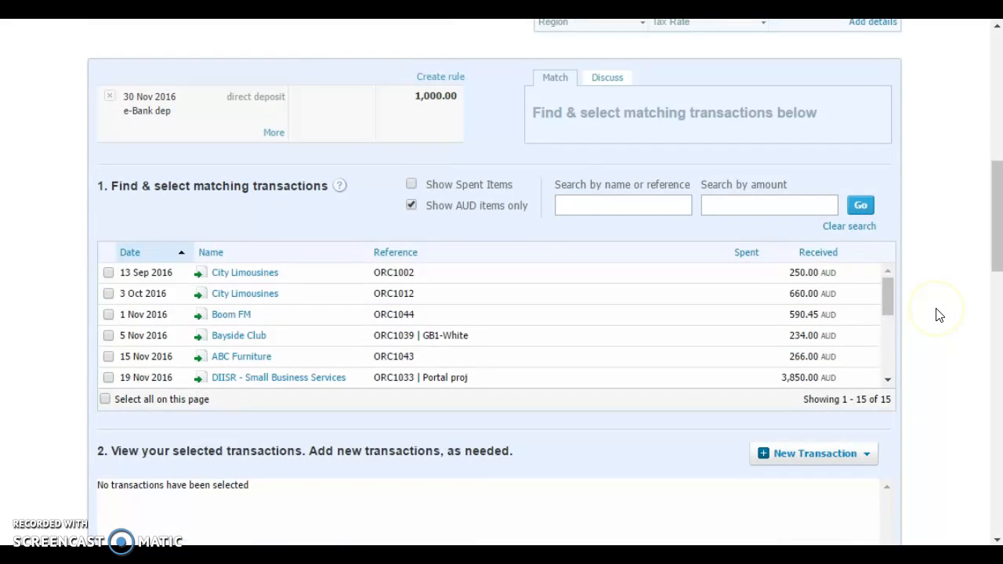
pyautogui.click(767, 203)
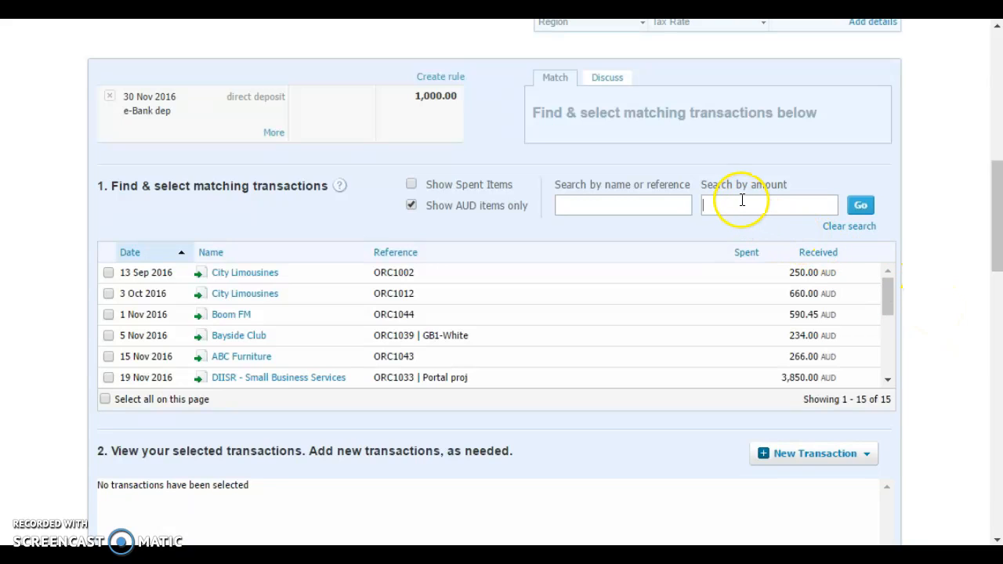
pyautogui.write('23')
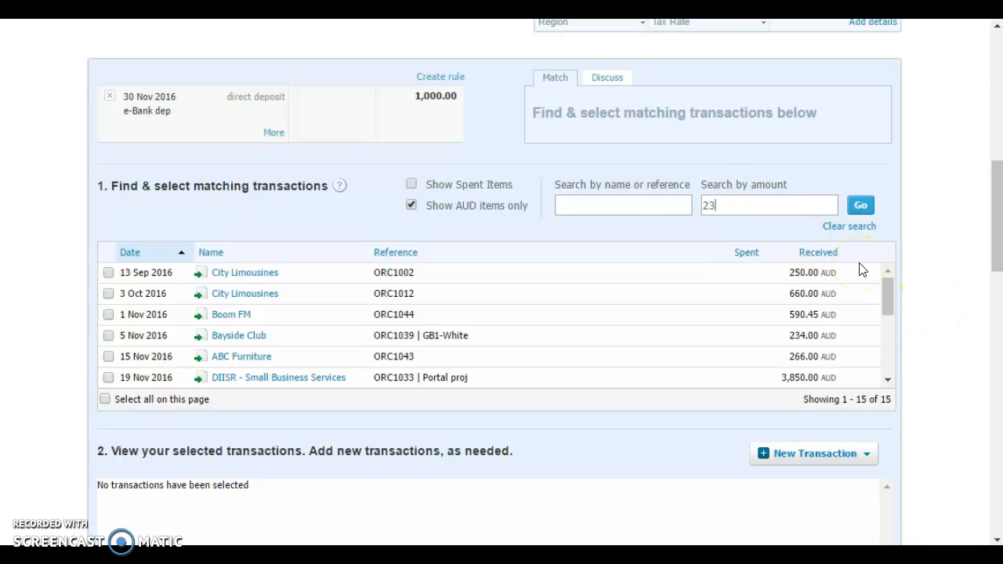
pyautogui.click(860, 204)
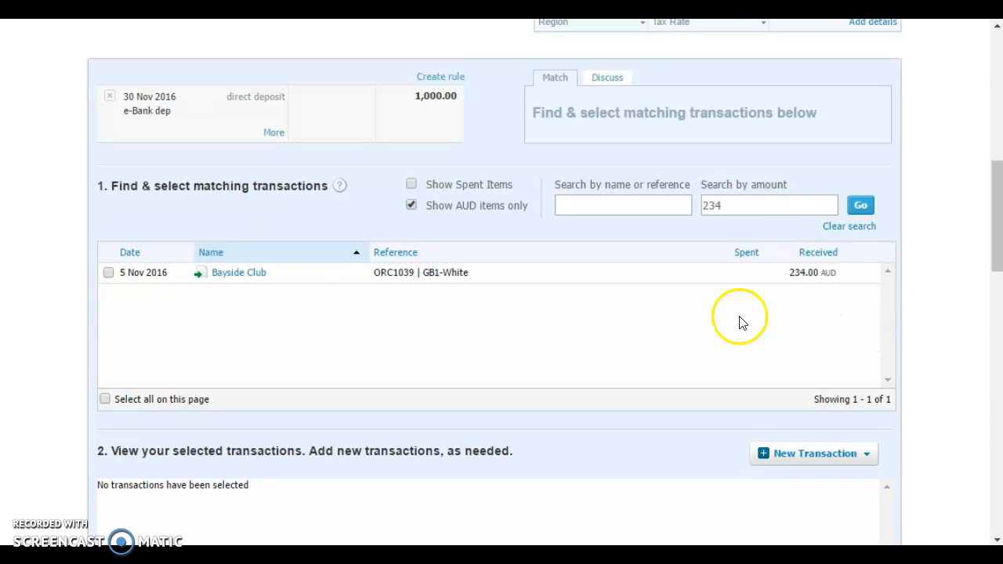
pyautogui.click(106, 273)
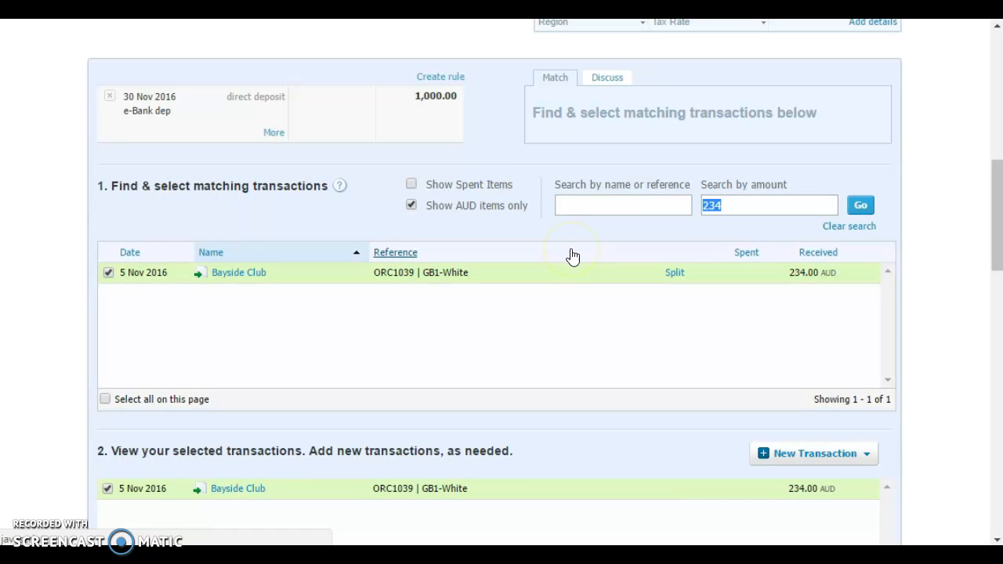
# Add the Brunswick Petals 500 and ABC Furniture 266 receipts and confirm the match.
pyautogui.write('500')
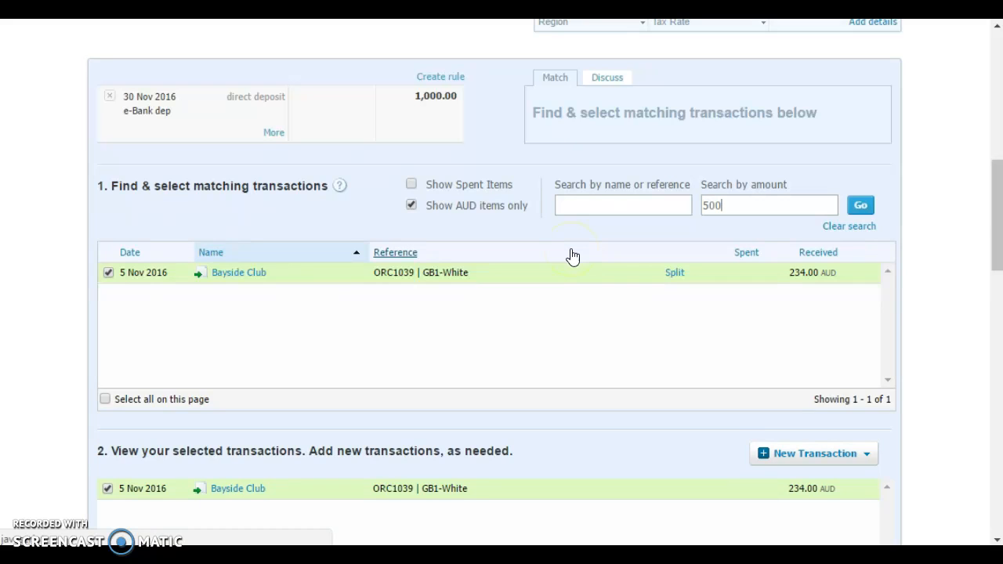
pyautogui.click(861, 205)
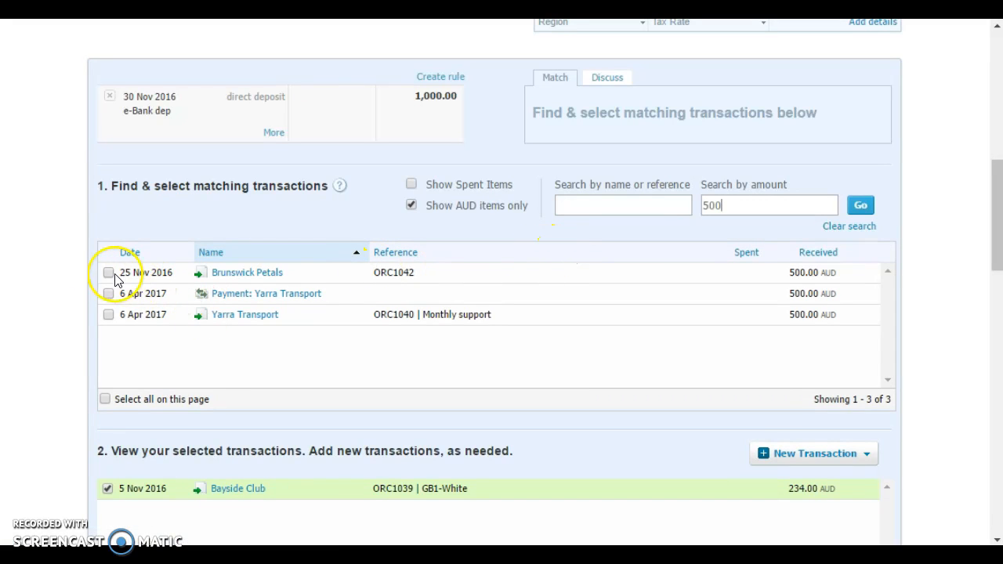
pyautogui.click(109, 272)
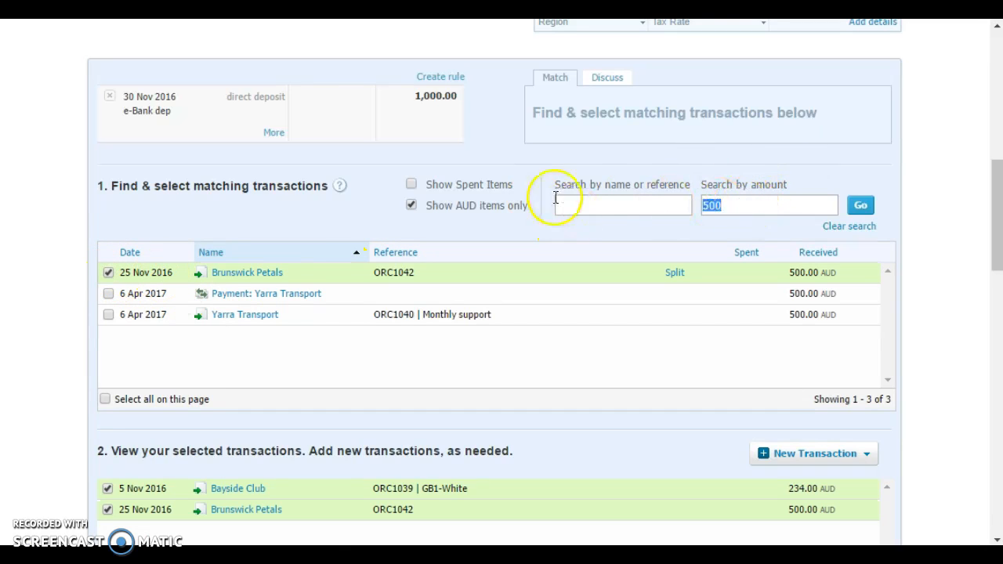
pyautogui.write('266')
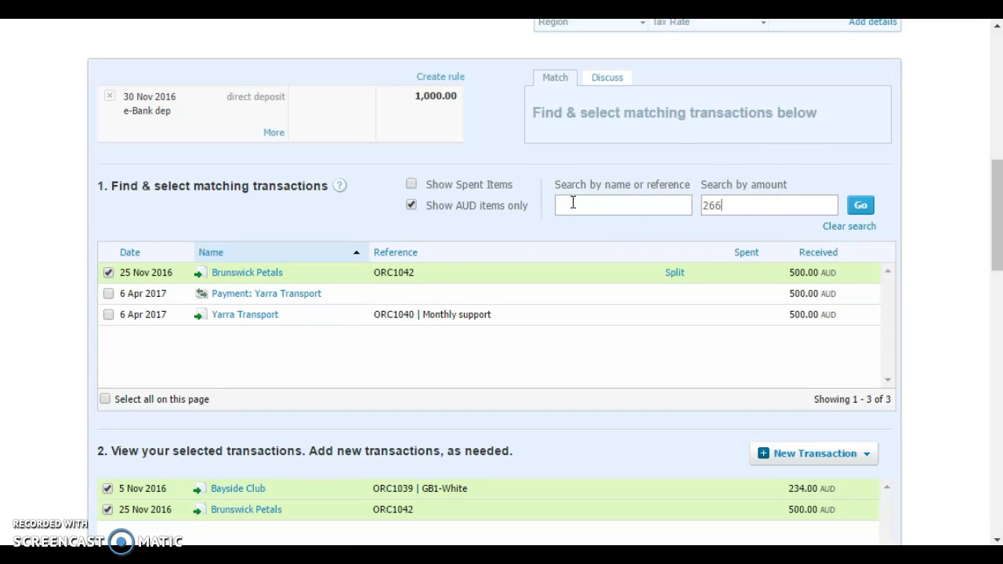
pyautogui.click(863, 205)
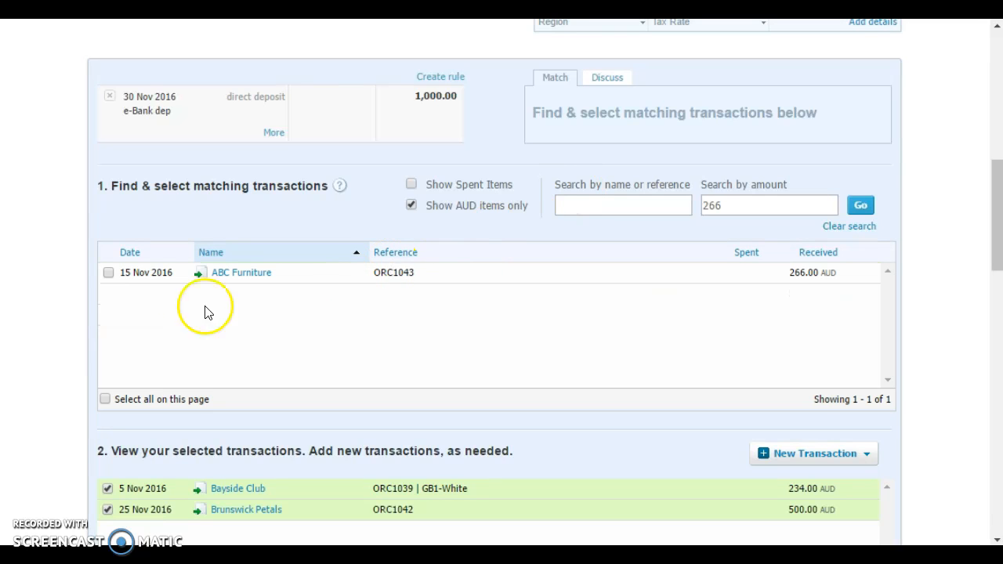
pyautogui.click(108, 273)
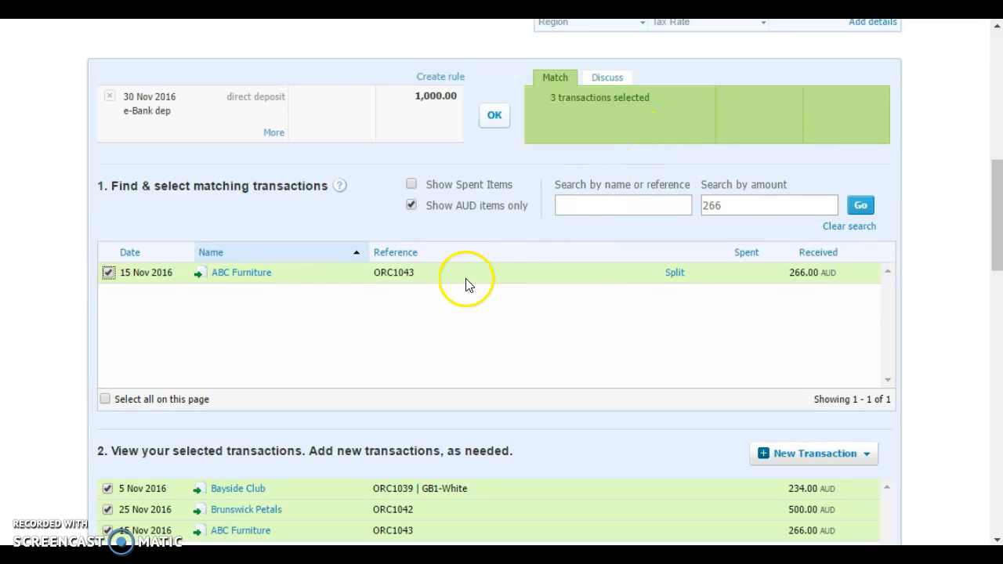
pyautogui.scroll(-3)
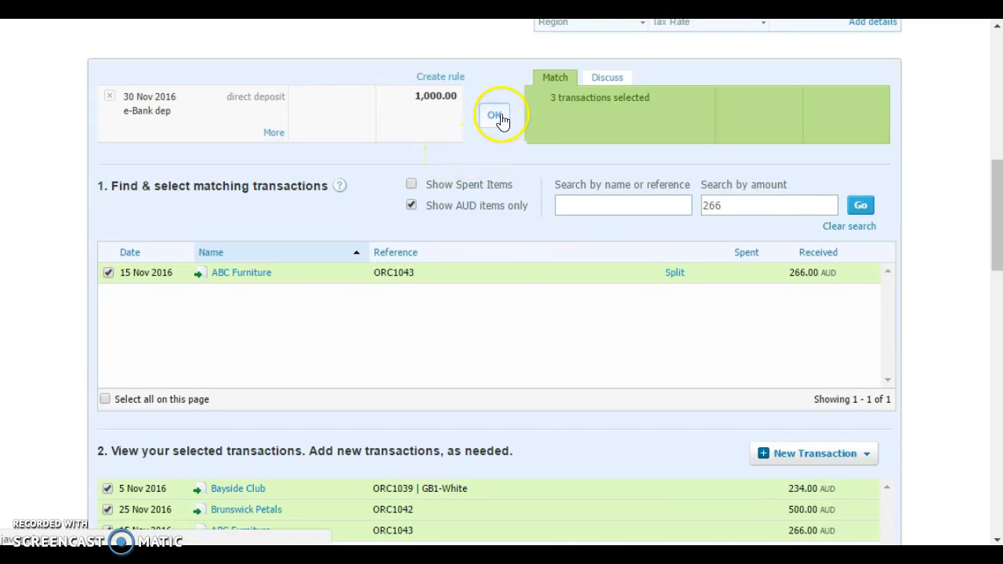
pyautogui.click(495, 112)
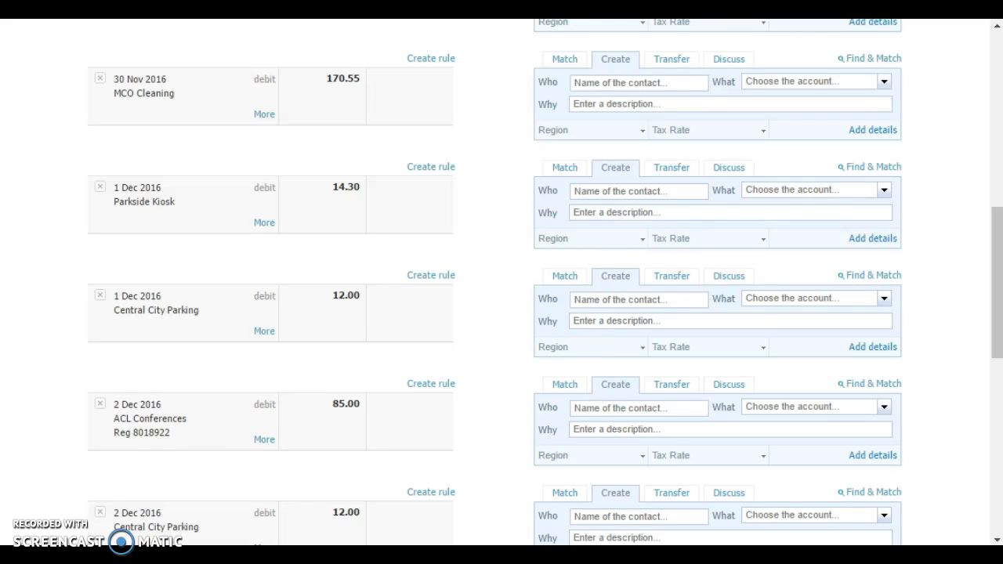
pyautogui.scroll(-3)
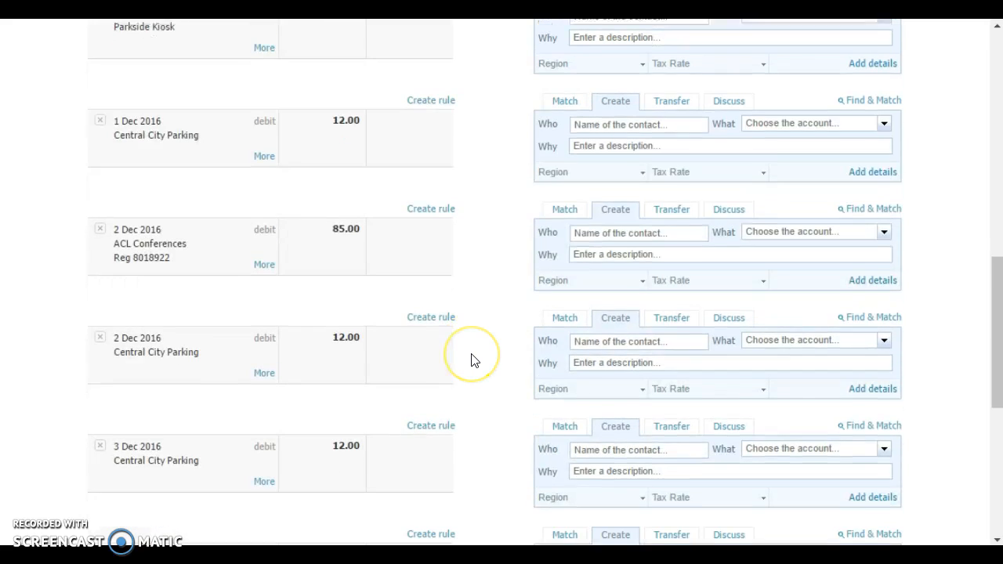
pyautogui.scroll(-3)
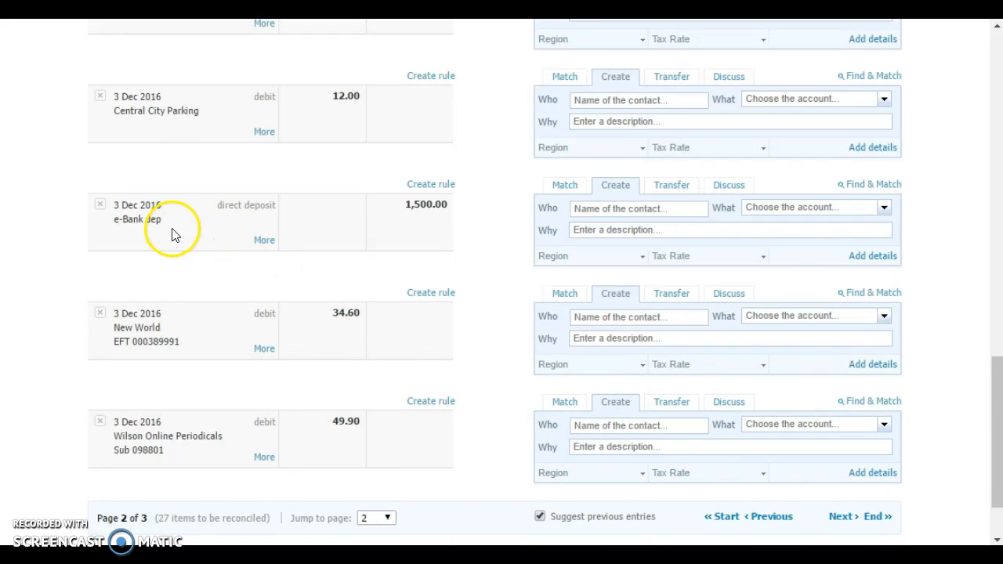
pyautogui.moveTo(375, 238)
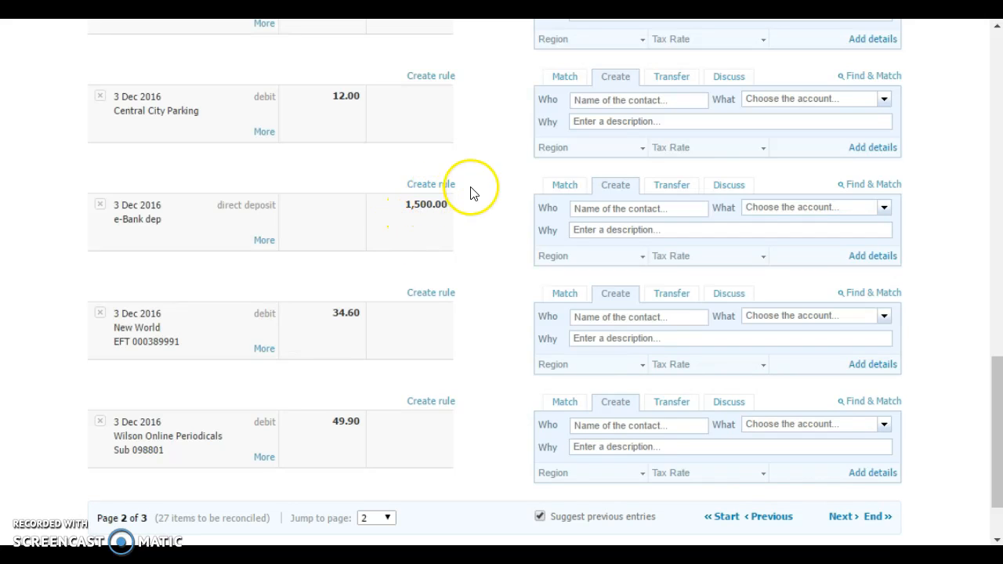
pyautogui.moveTo(457, 194)
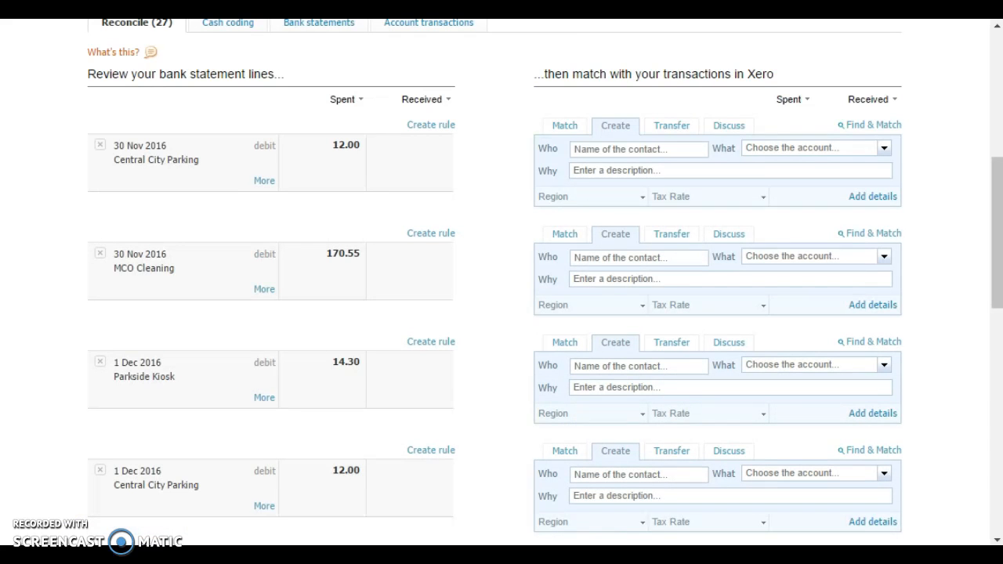
pyautogui.scroll(-3)
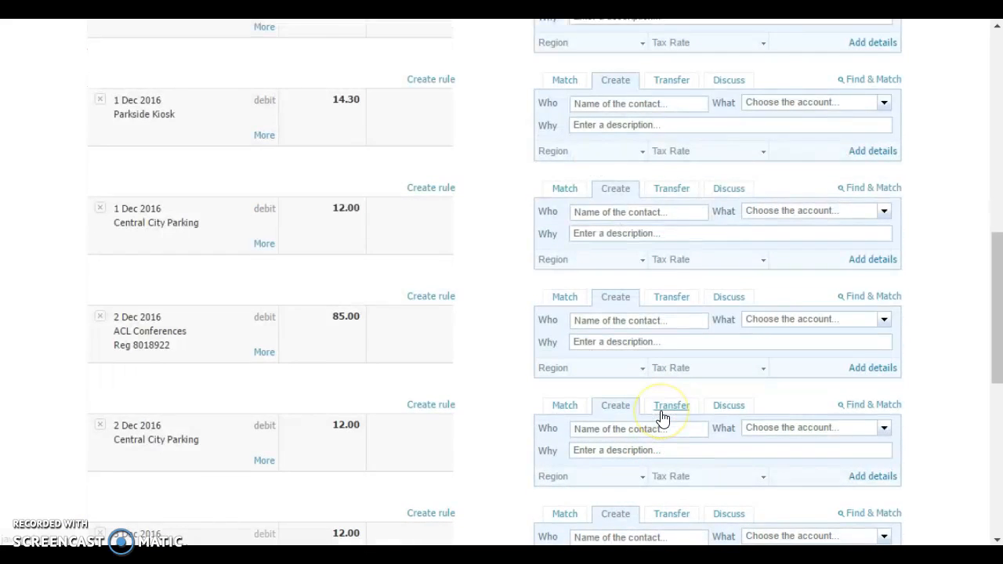
pyautogui.scroll(-3)
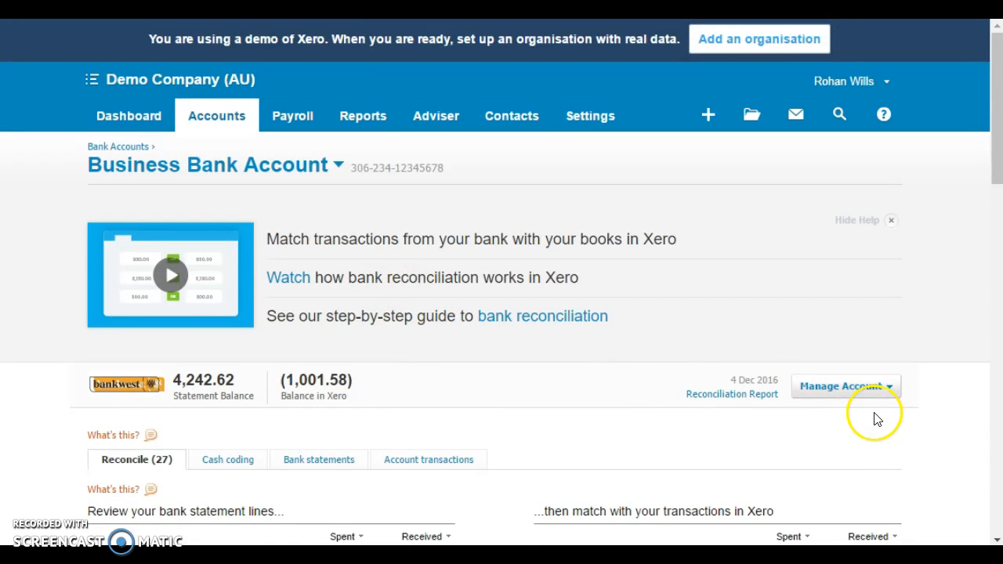
# Start a new Spend Money transaction from Manage Account, paid to Brunswick Petals.
pyautogui.scroll(-3)
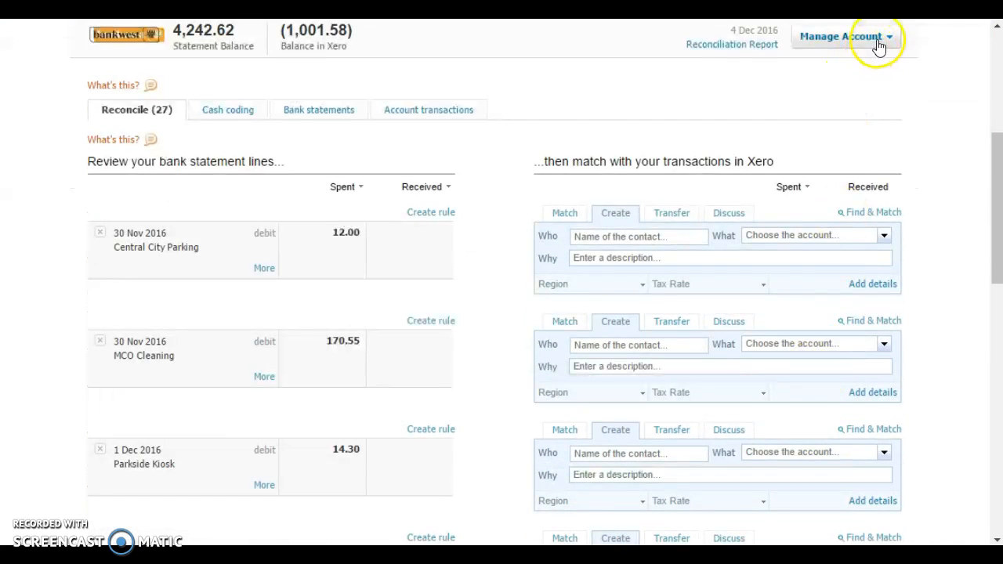
pyautogui.click(845, 36)
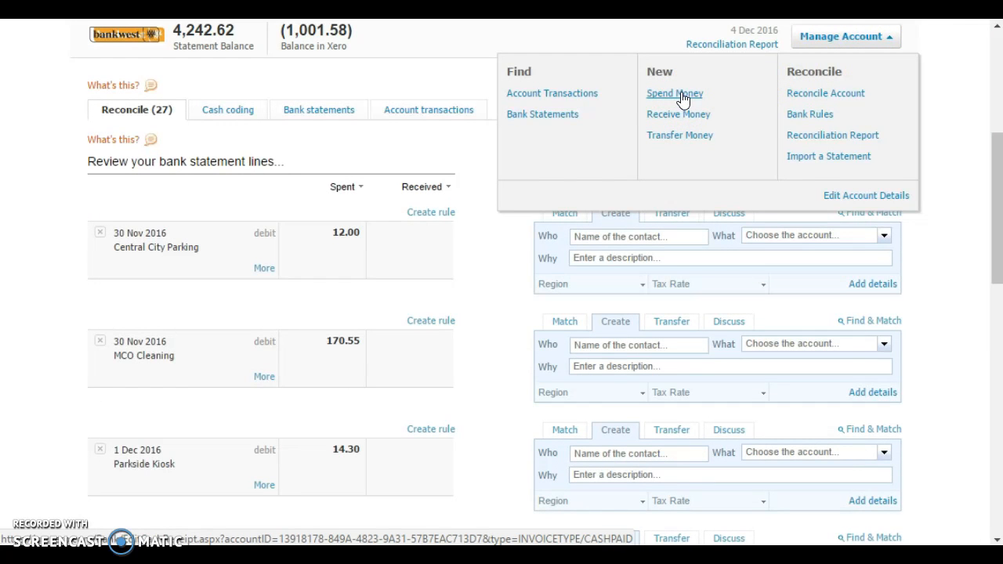
pyautogui.click(673, 94)
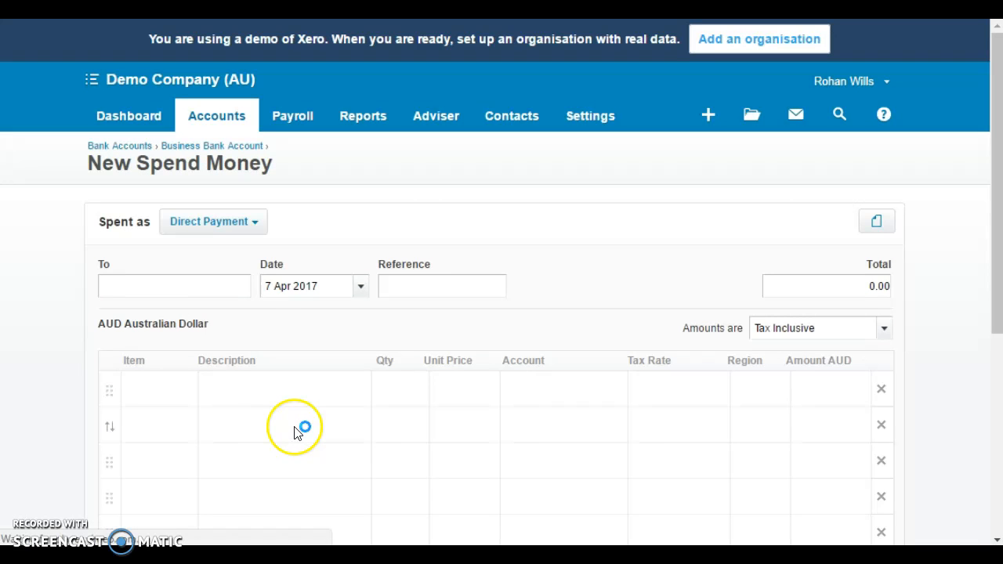
pyautogui.write('b')
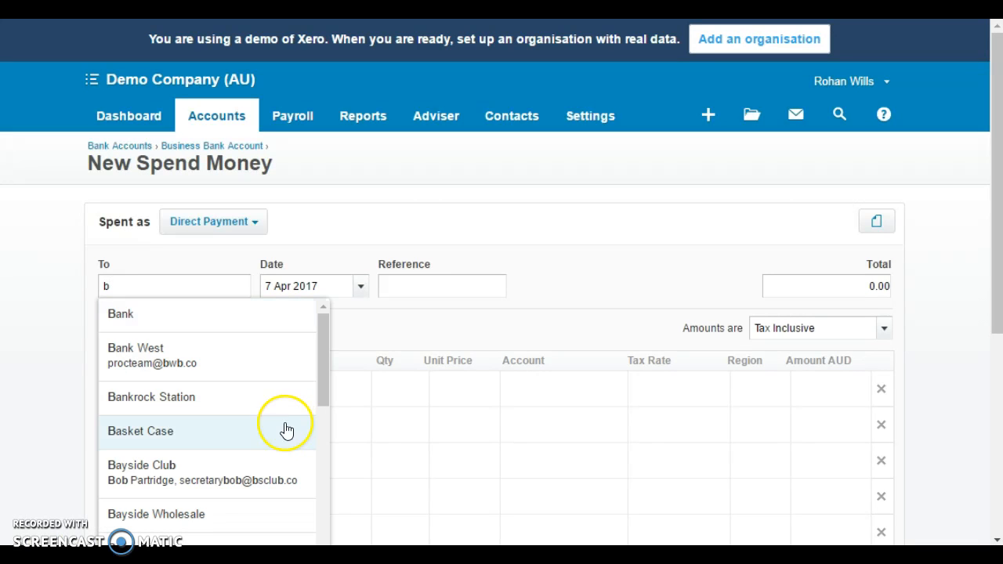
pyautogui.scroll(-3)
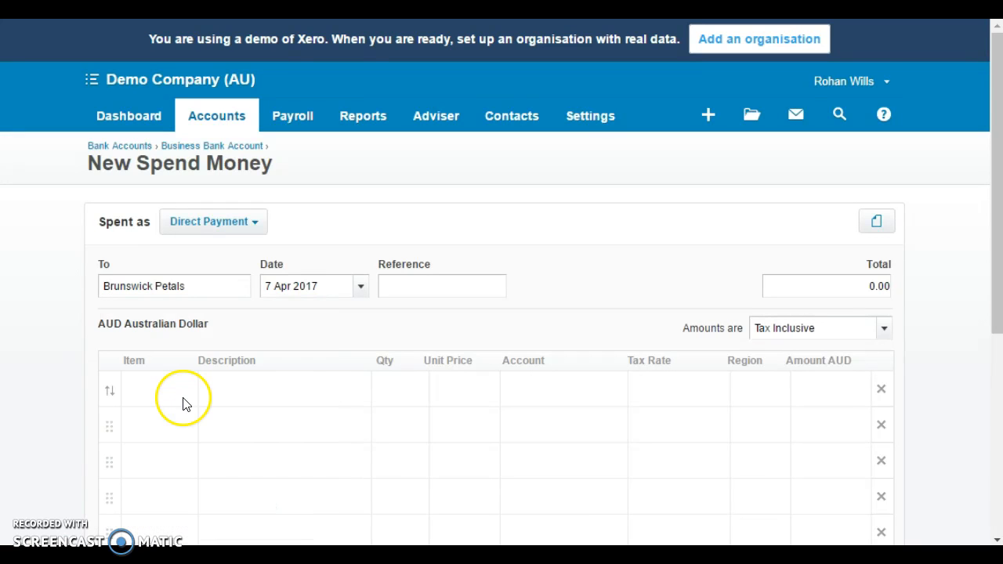
# Set the payment date to 3 Dec 2016 and the total to 500.
pyautogui.click(306, 285)
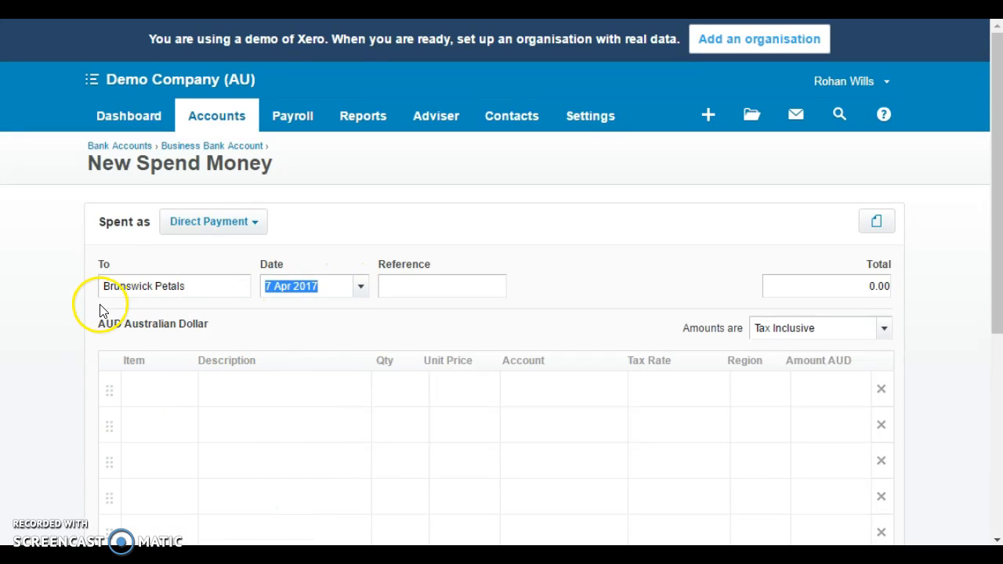
pyautogui.write('3/1')
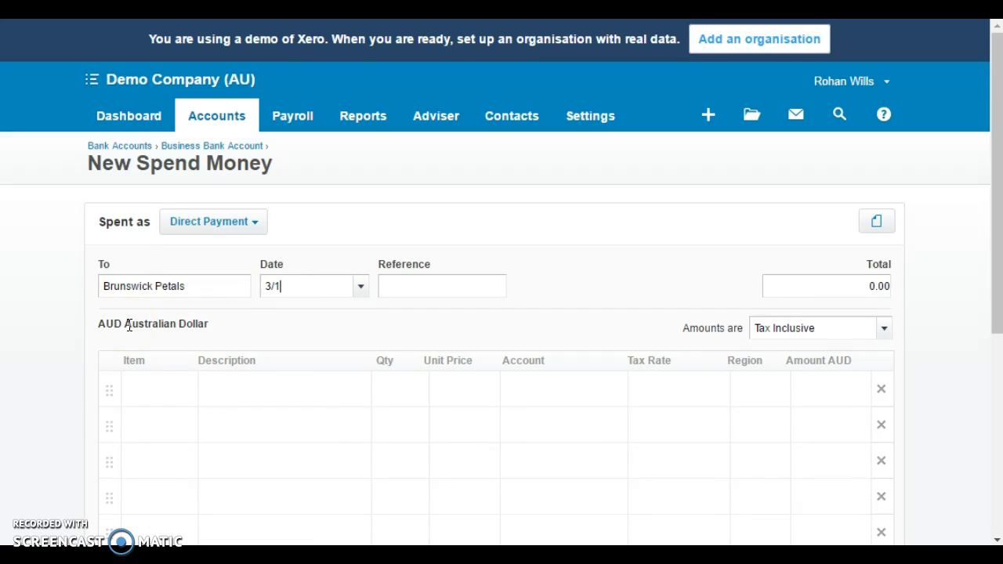
pyautogui.click(441, 285)
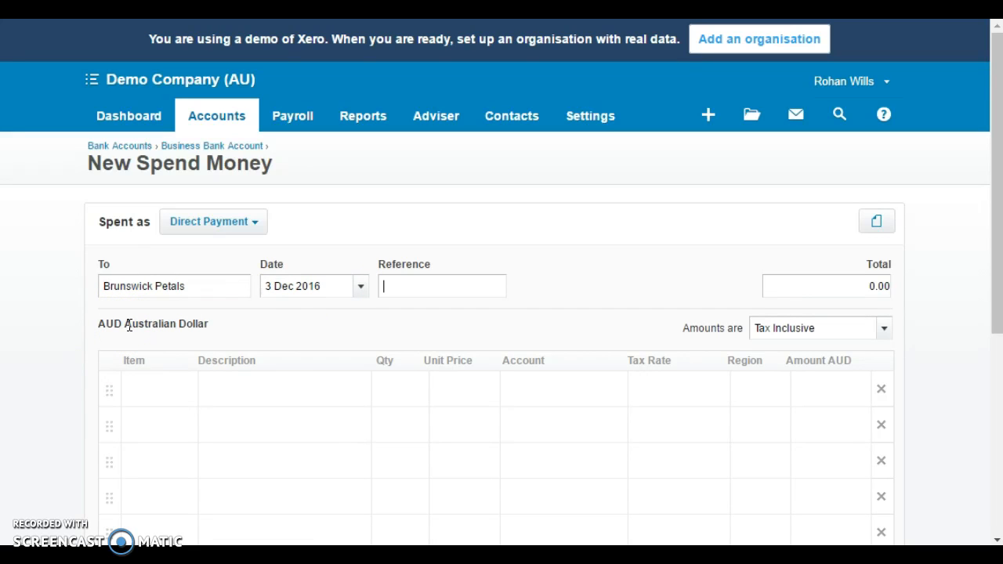
pyautogui.write('500')
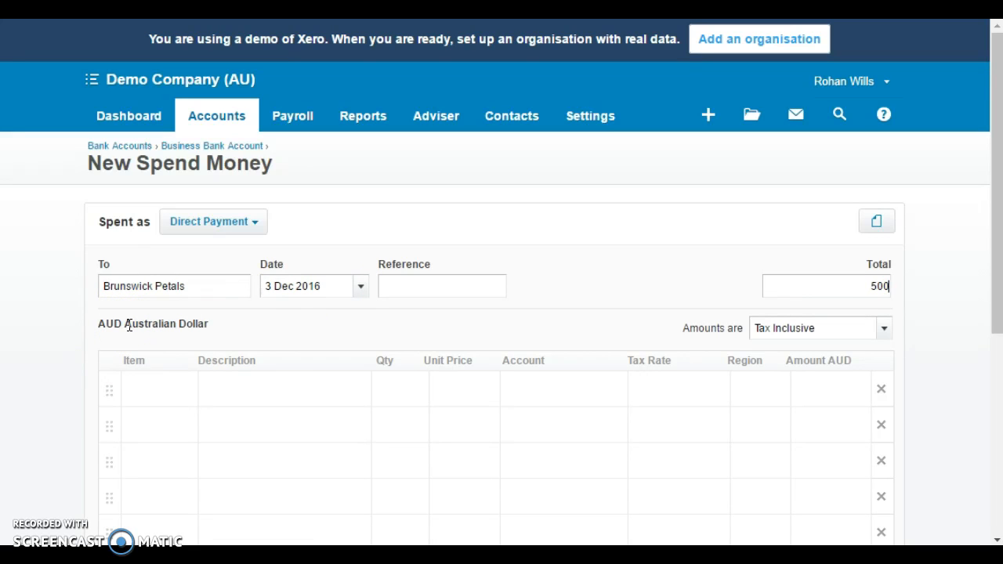
# Describe the line as 'Credit Card Chargeback', 500 to 850 Suspense, BAS Excluded, and save.
pyautogui.scroll(-3)
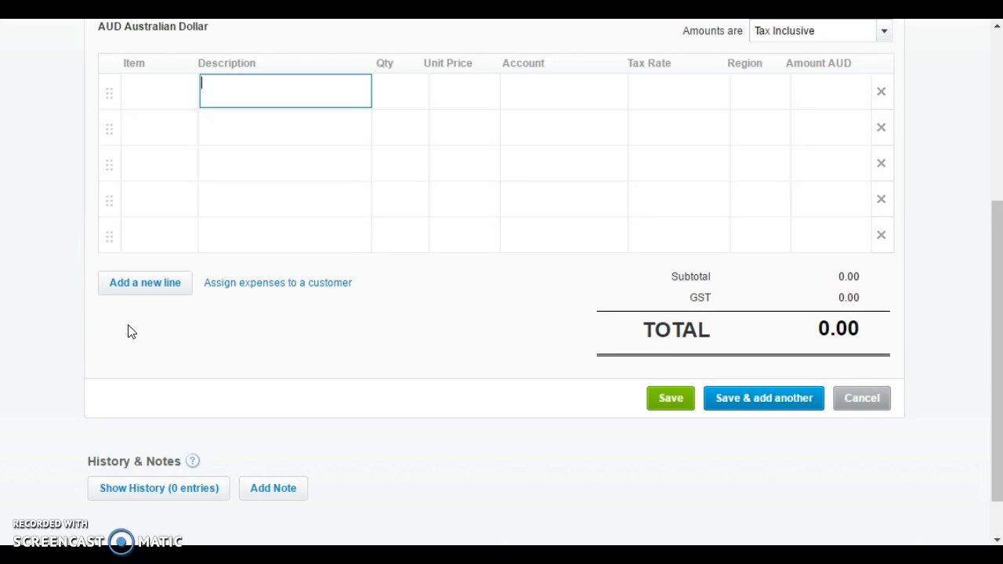
pyautogui.write('Credit Card')
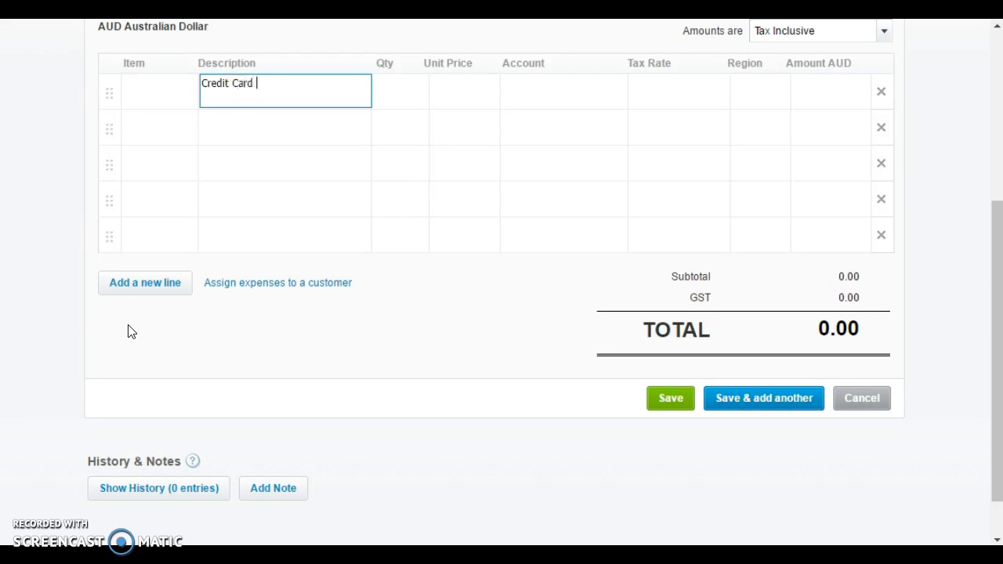
pyautogui.write('Chargeback')
pyautogui.click(464, 92)
pyautogui.write('500')
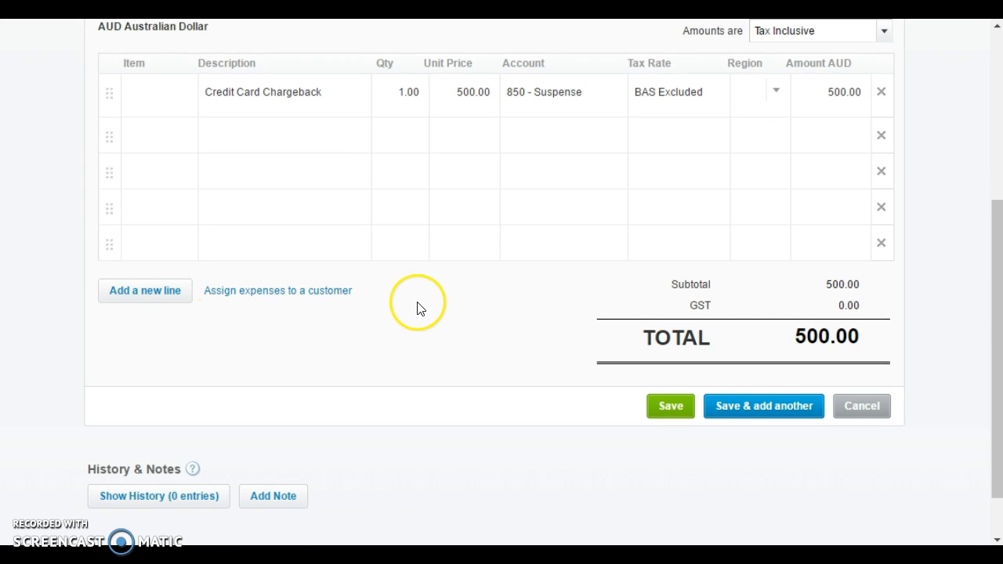
pyautogui.moveTo(769, 378)
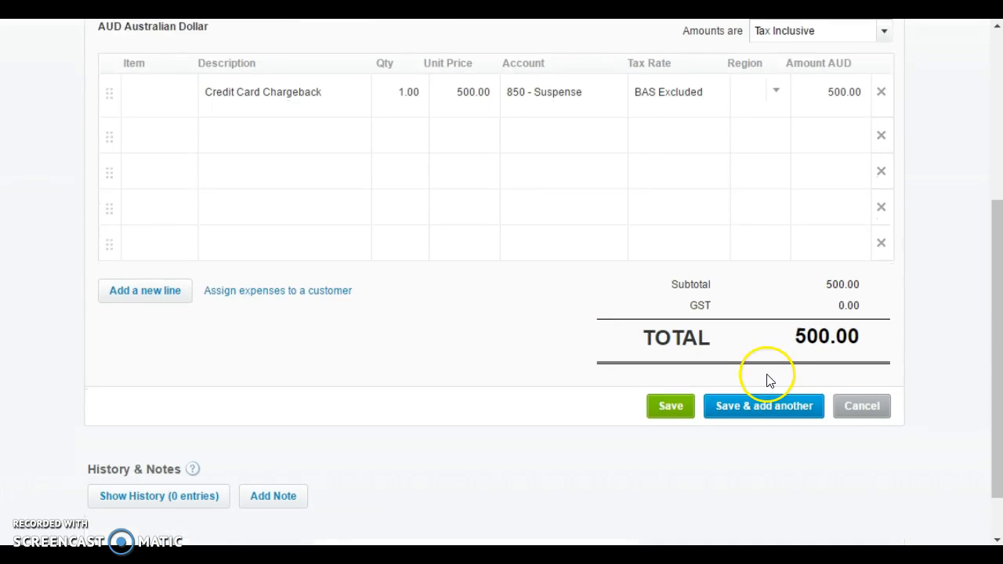
pyautogui.click(671, 406)
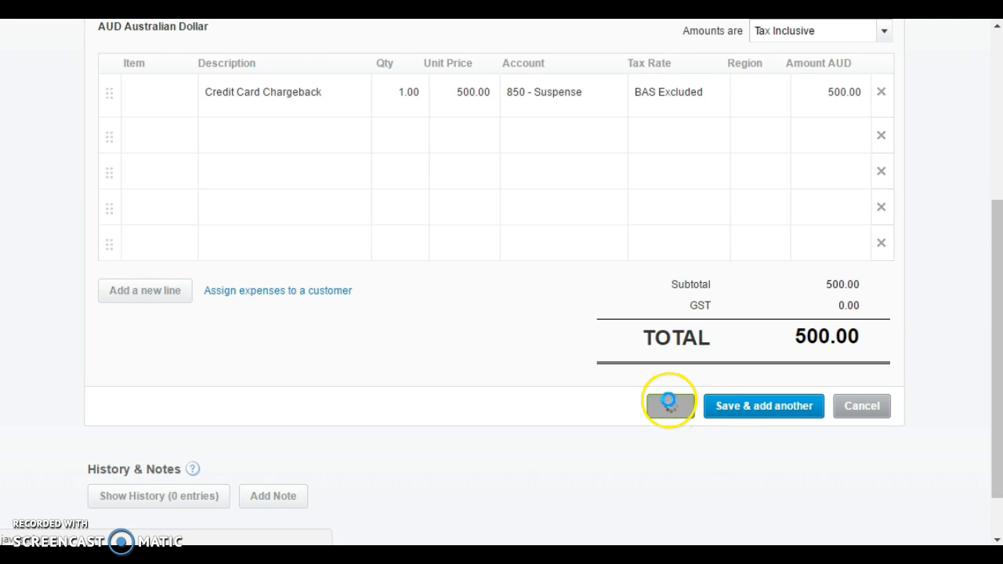
pyautogui.click(668, 406)
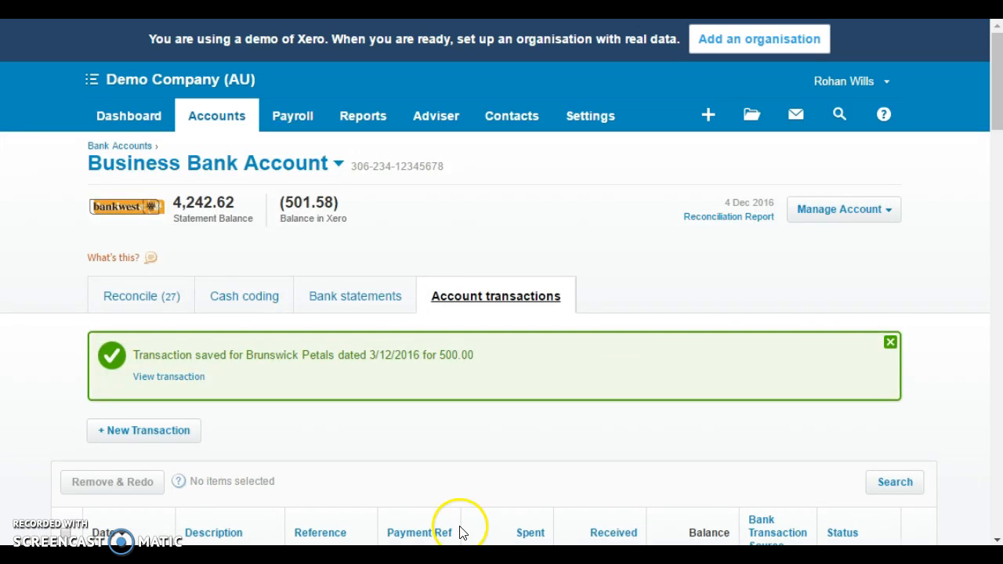
pyautogui.scroll(-3)
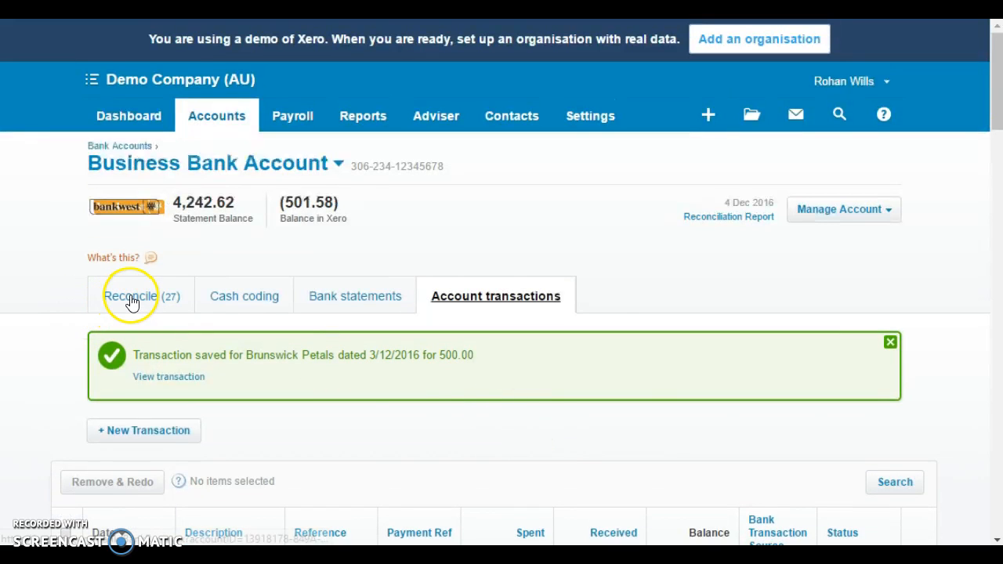
# Return to the Reconcile list and scroll to the 3 Dec 1,500 e-Bank deposit.
pyautogui.click(132, 301)
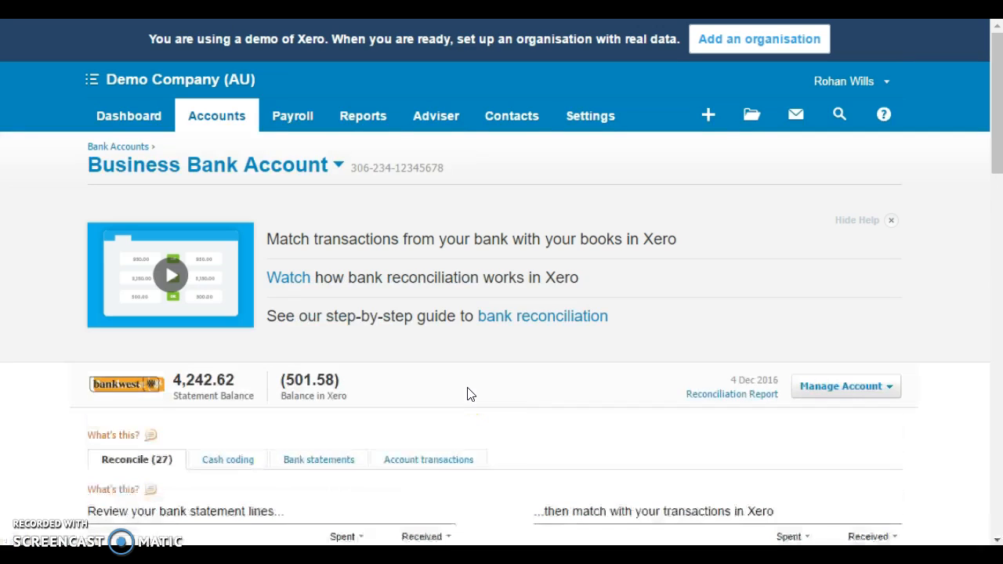
pyautogui.scroll(-3)
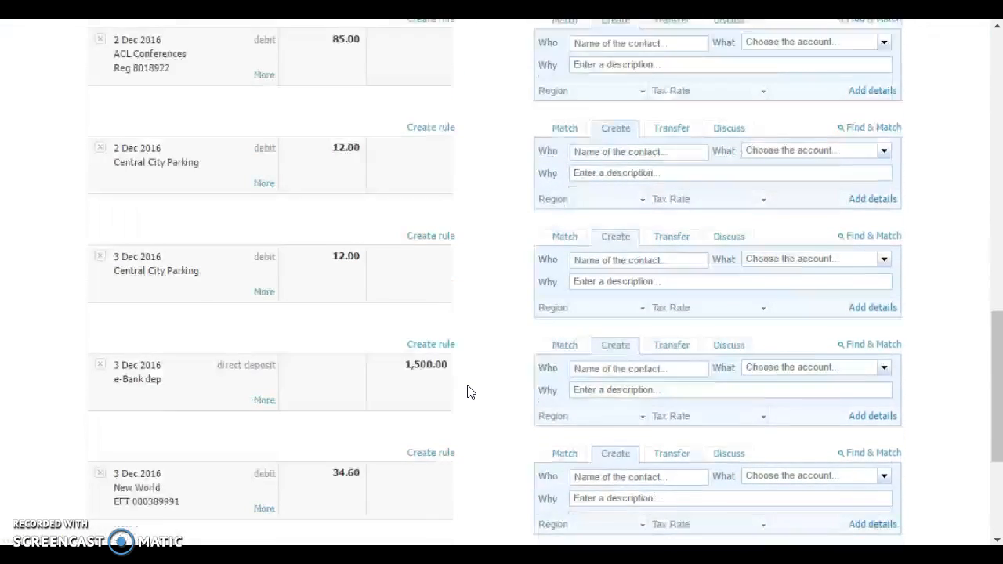
pyautogui.scroll(-3)
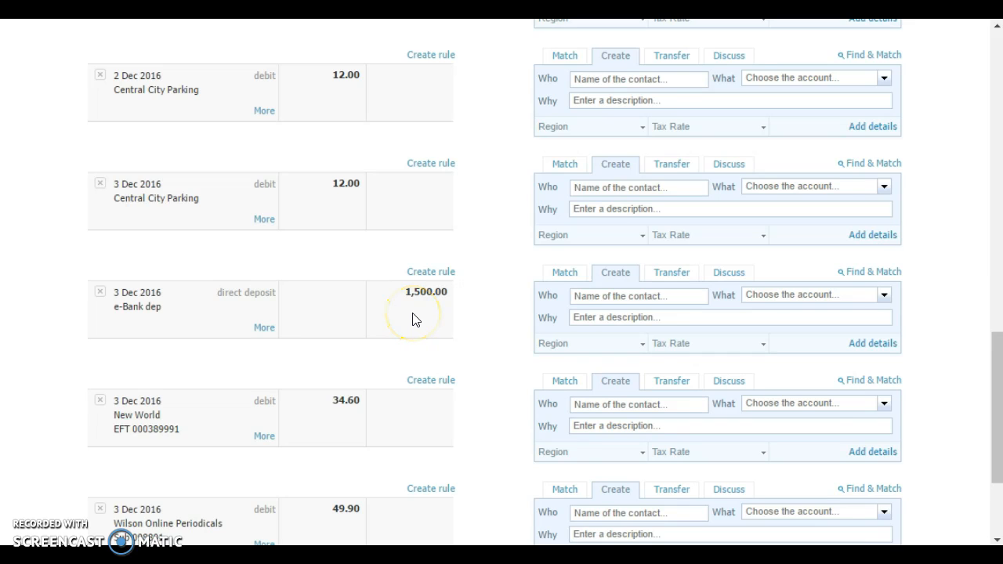
pyautogui.scroll(-3)
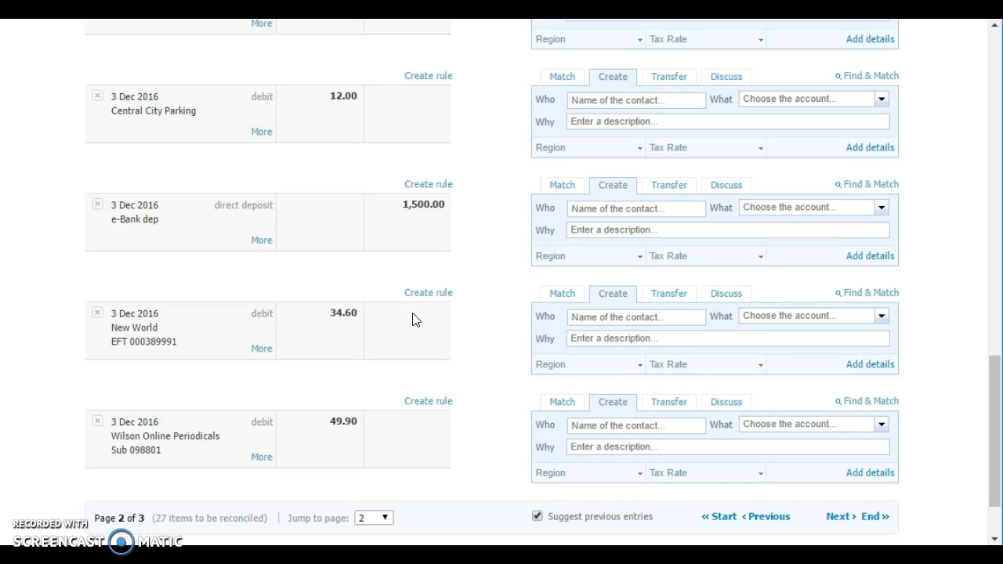
# Find & Match the 1,500 deposit, selecting receipts of 495, 914.55 and 590.45 (Cube Land, Basket Case, Boom FM).
pyautogui.click(560, 185)
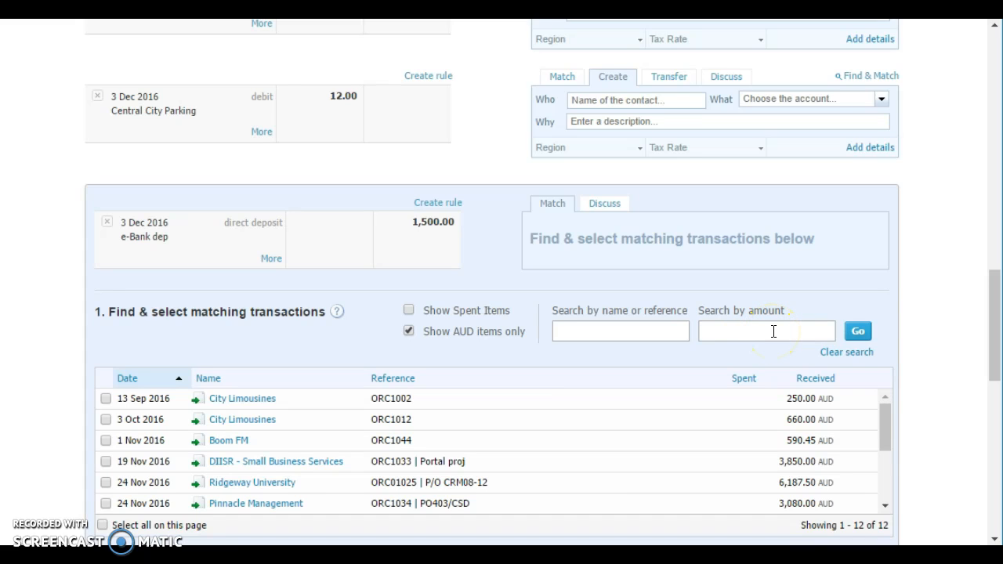
pyautogui.write('495')
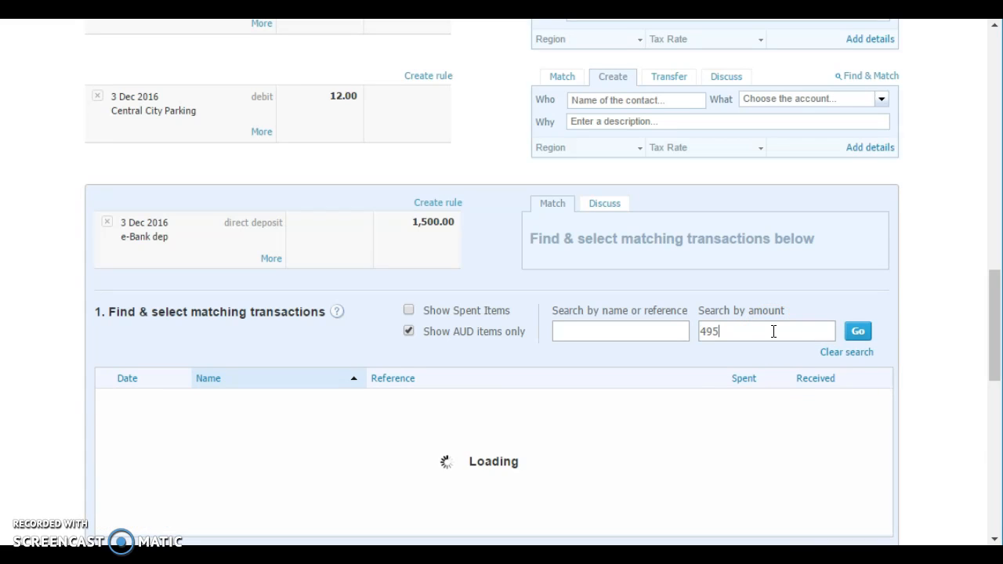
pyautogui.click(107, 398)
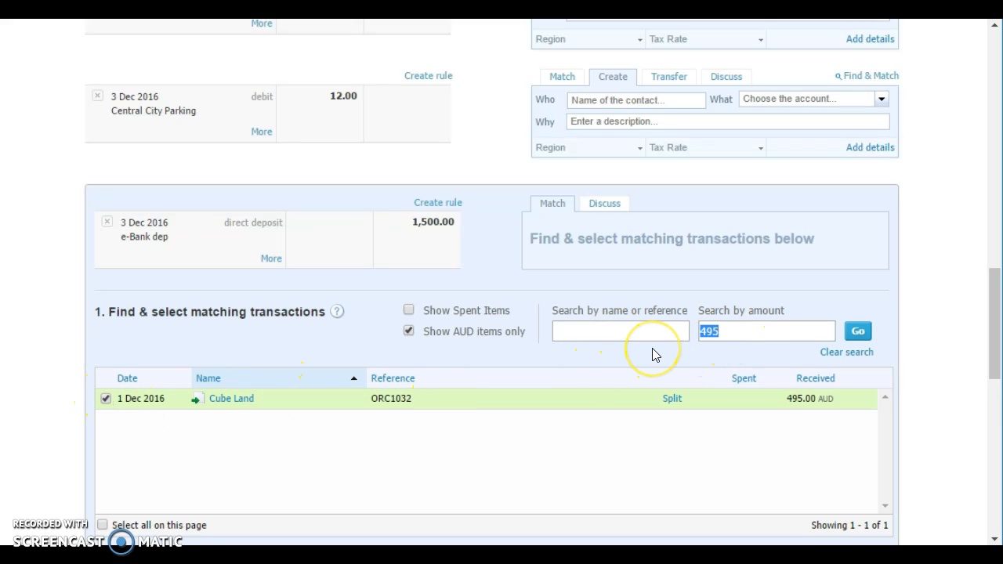
pyautogui.write('914.')
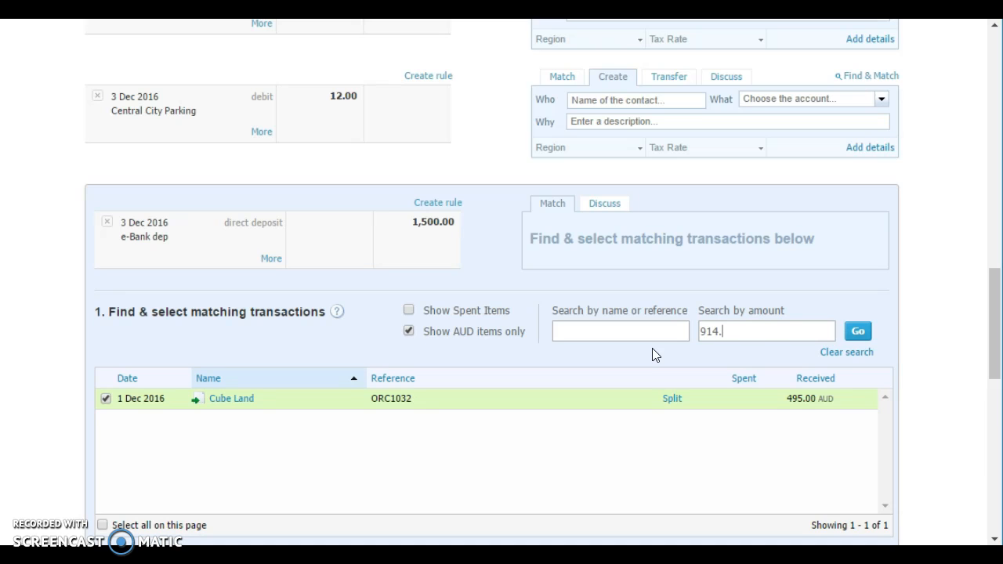
pyautogui.write('55')
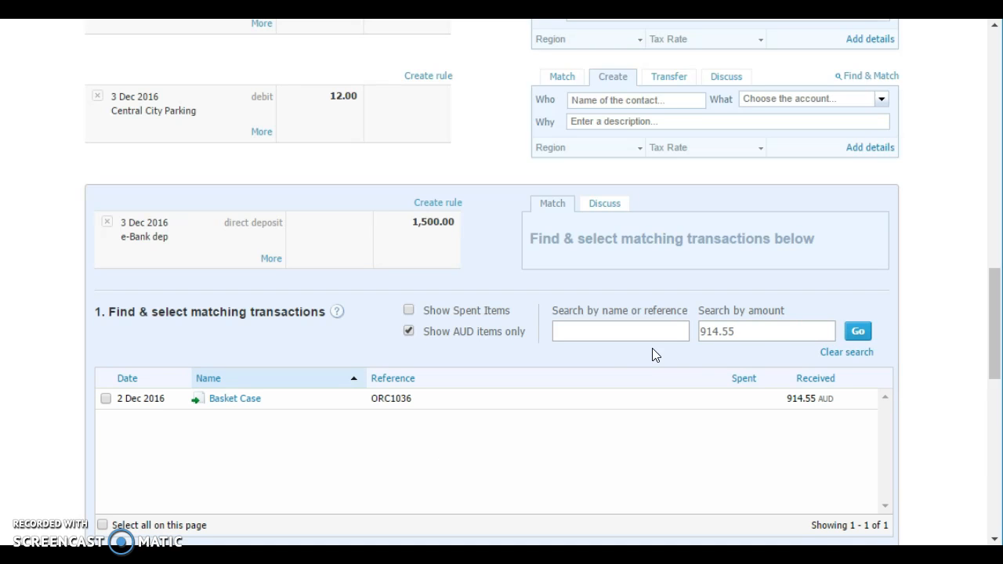
pyautogui.click(107, 398)
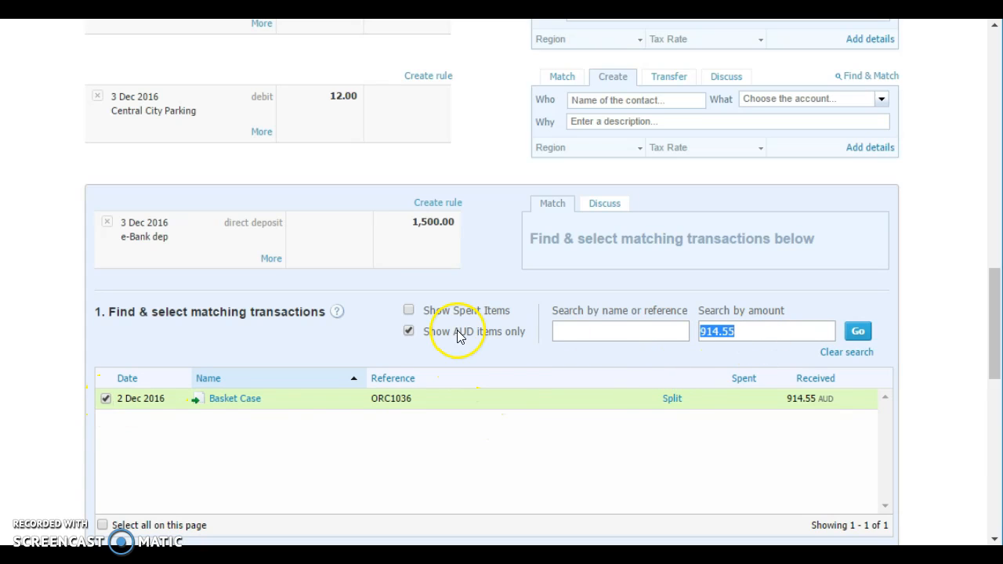
pyautogui.write('590.')
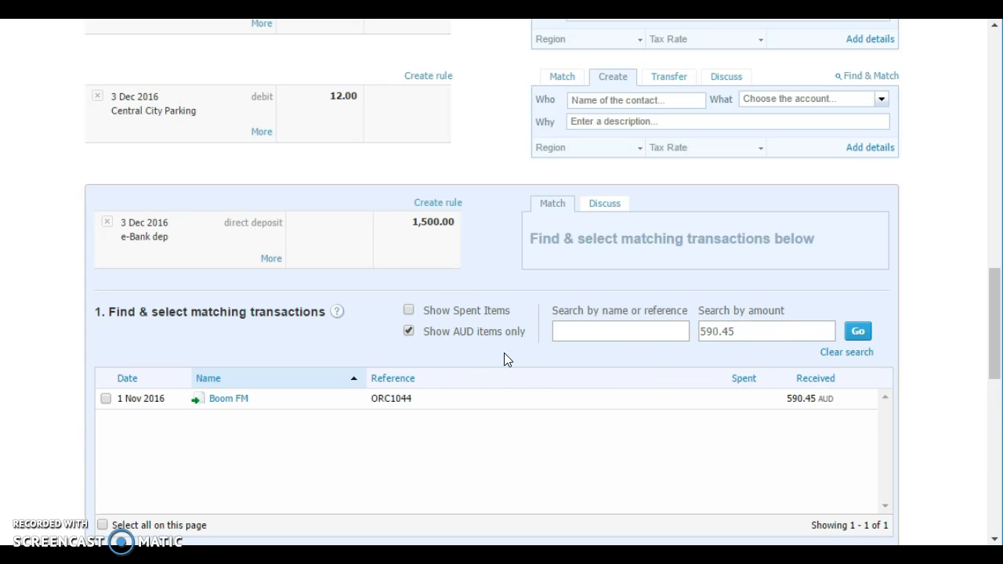
pyautogui.click(106, 399)
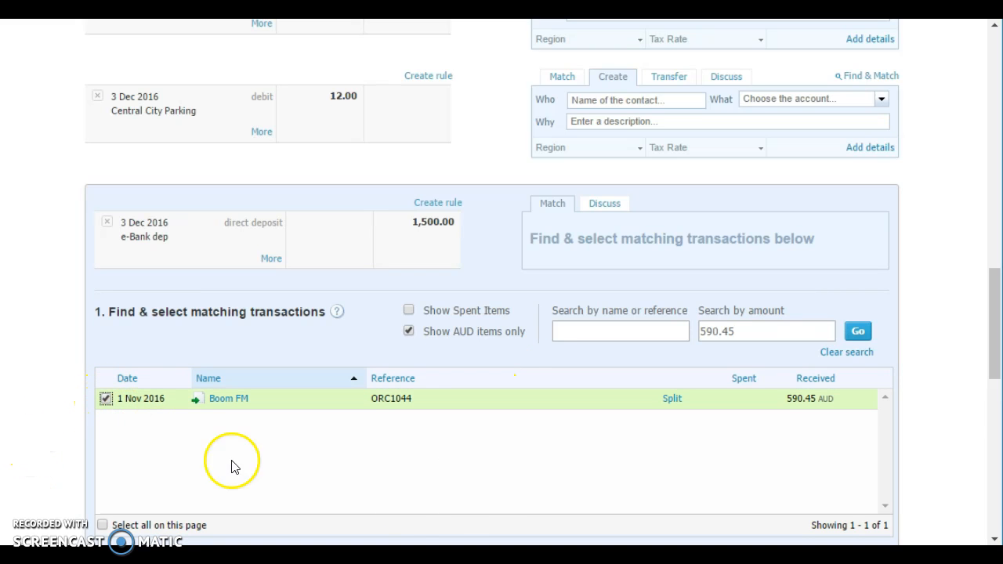
pyautogui.moveTo(742, 395)
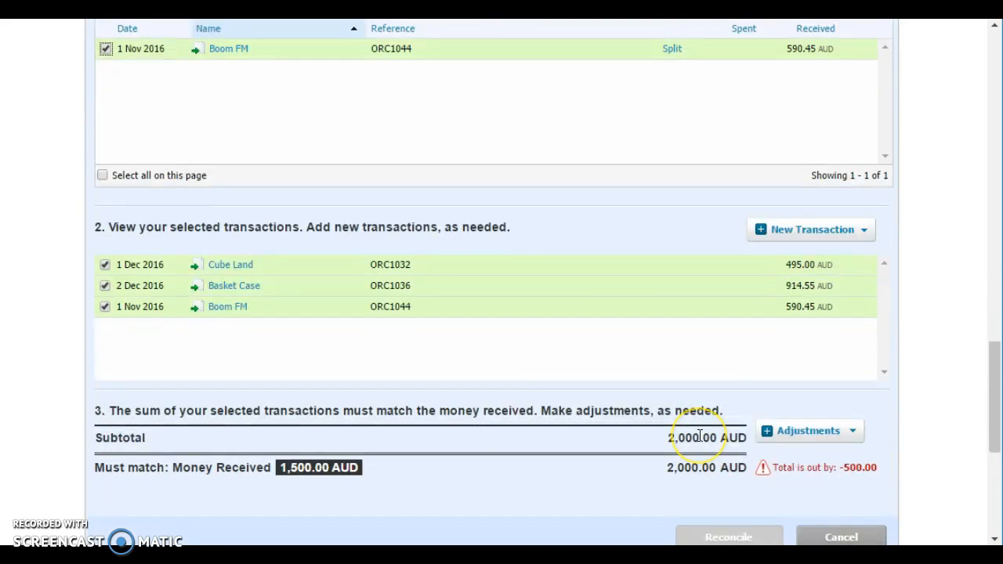
pyautogui.scroll(-3)
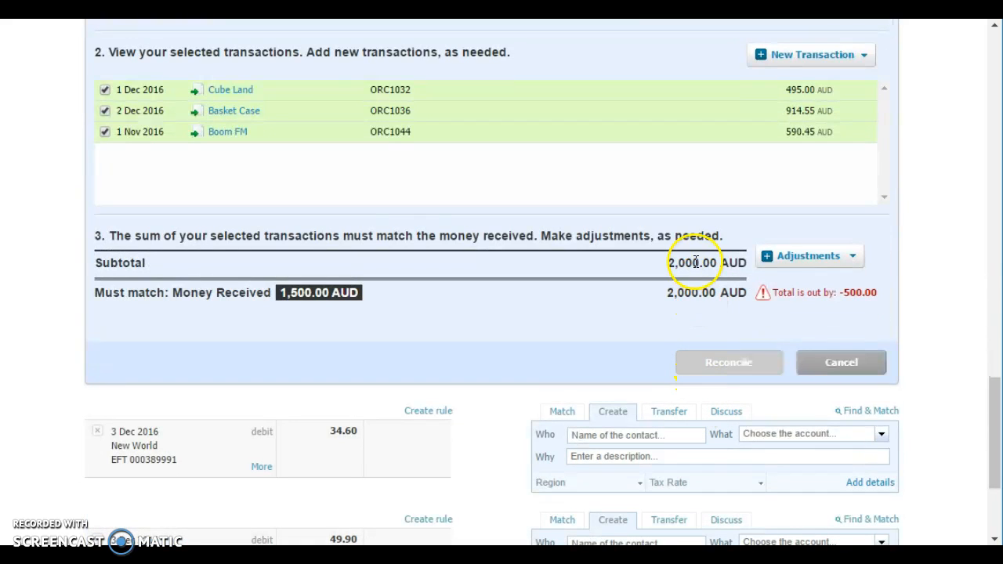
pyautogui.moveTo(594, 304)
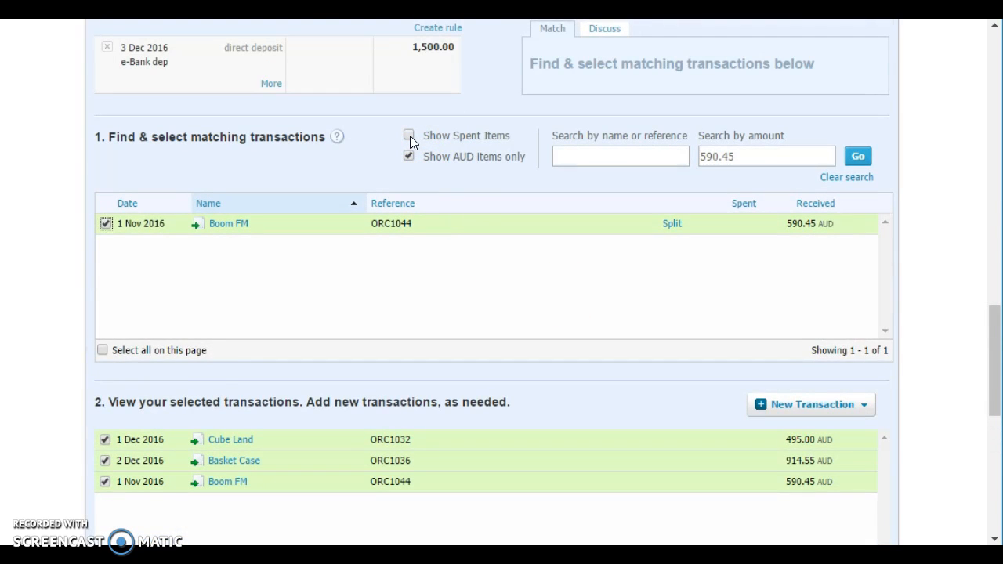
# Show spent items, include the 500 Brunswick Petals payment and confirm the four-transaction match.
pyautogui.click(409, 135)
pyautogui.write('500')
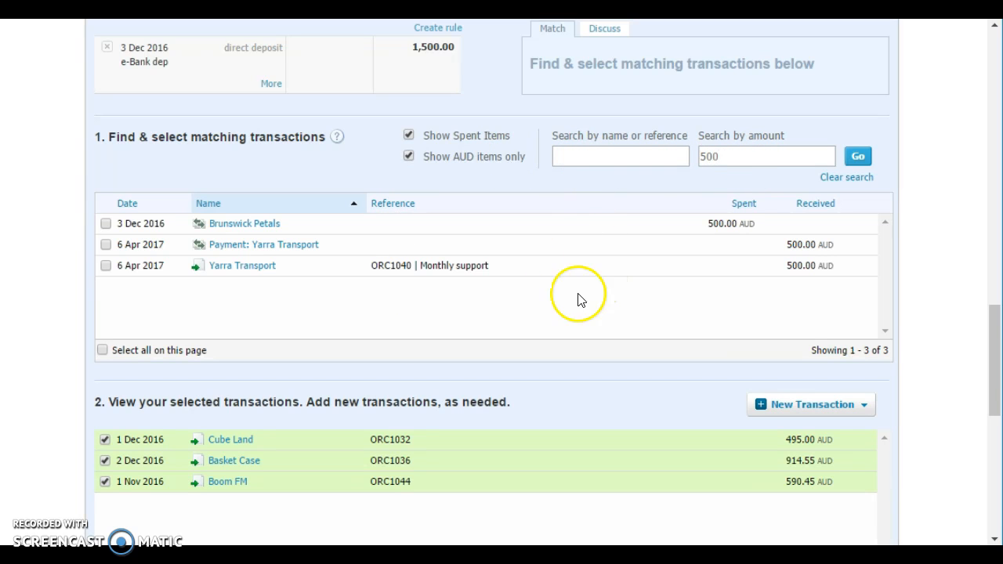
pyautogui.moveTo(113, 232)
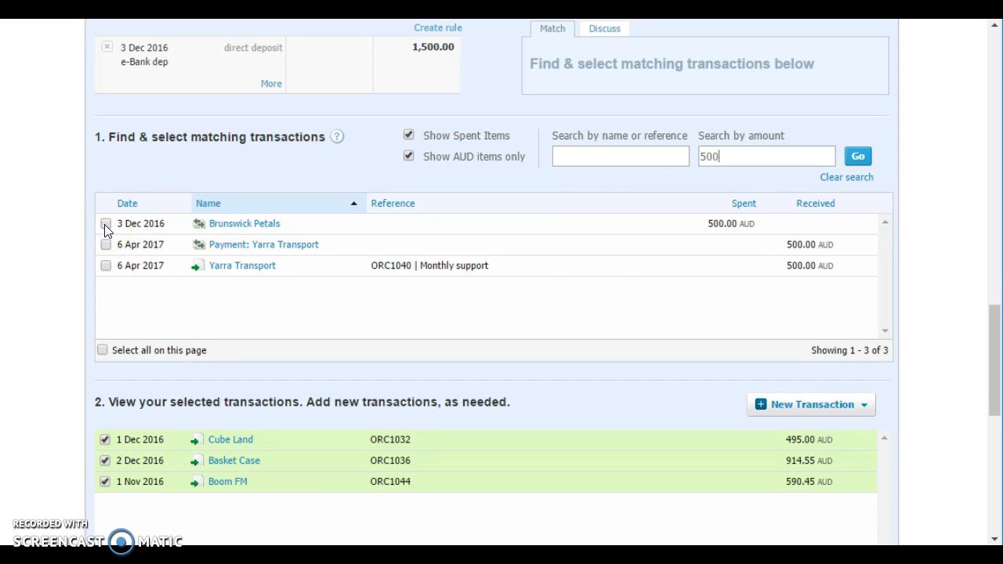
pyautogui.click(107, 223)
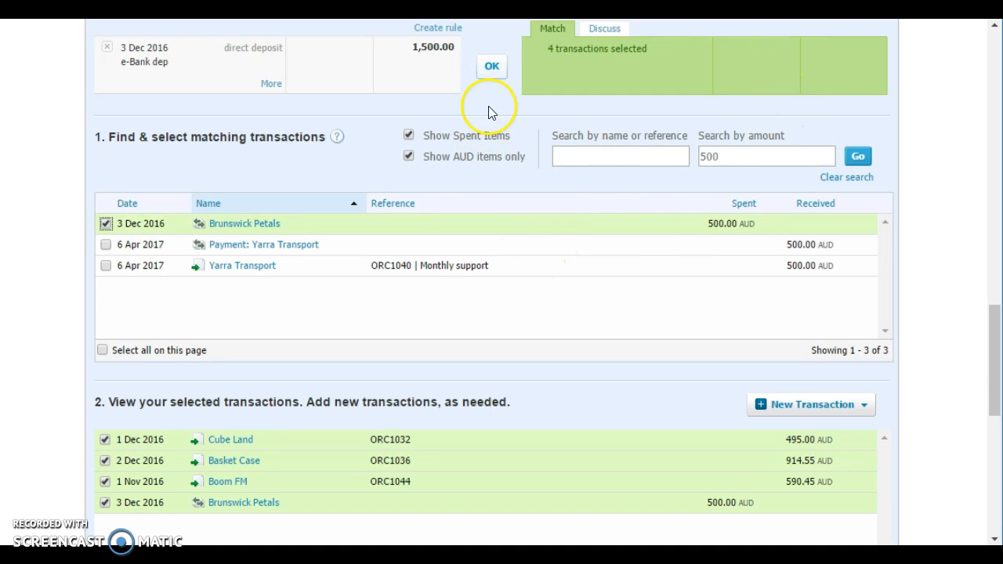
pyautogui.click(492, 66)
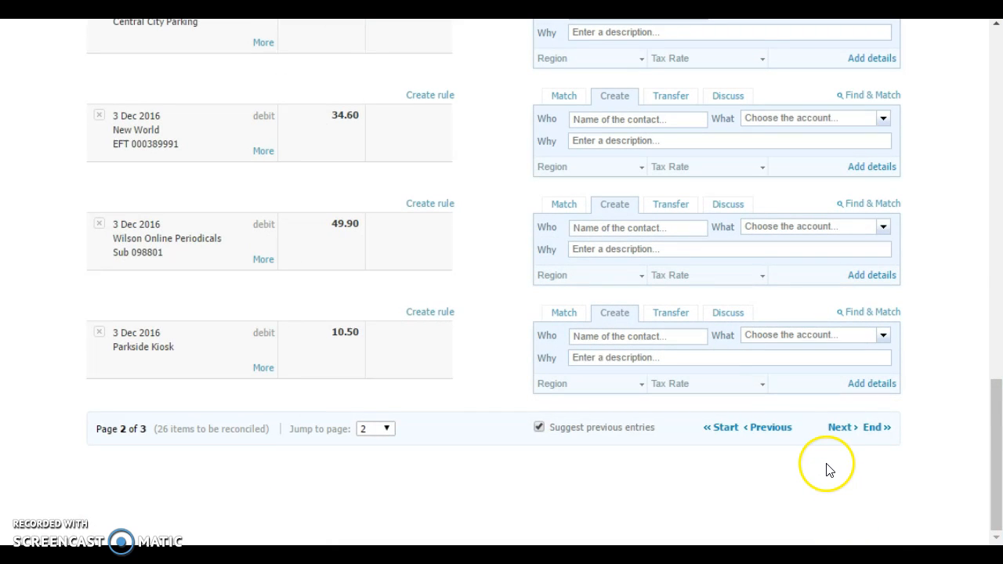
pyautogui.moveTo(833, 468)
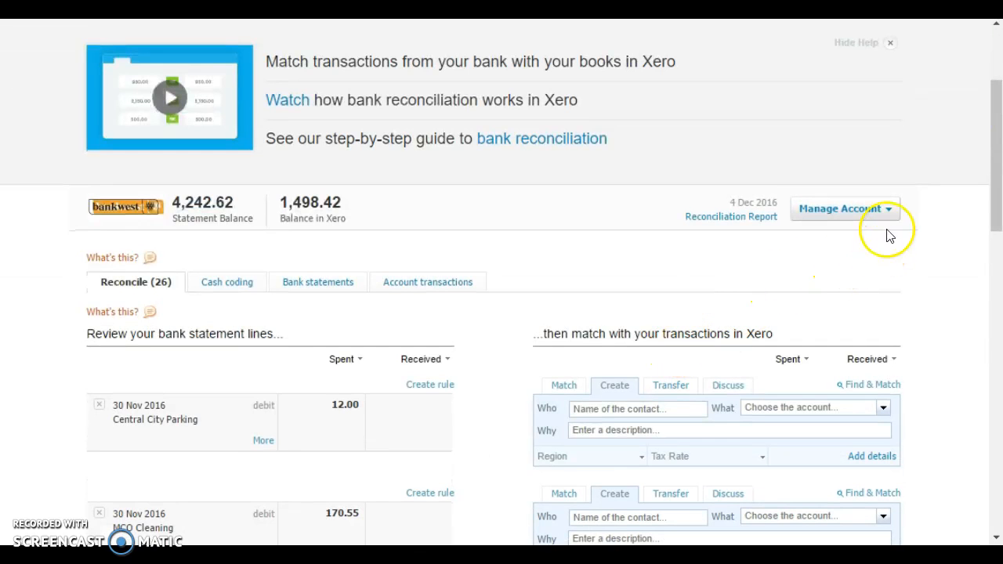
# Start a Receive Money transaction with Brunswick Petals as the payer.
pyautogui.click(844, 208)
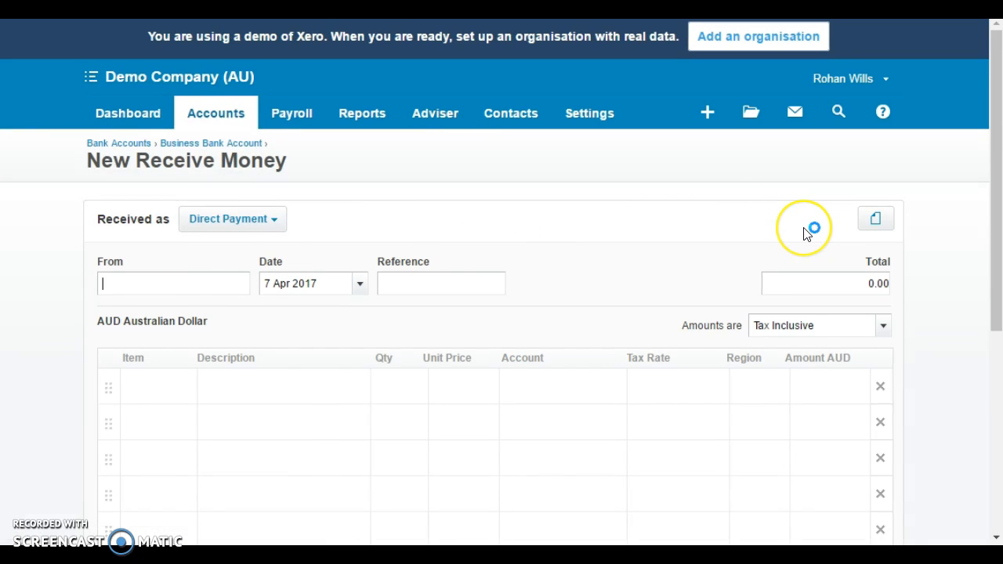
pyautogui.write('br')
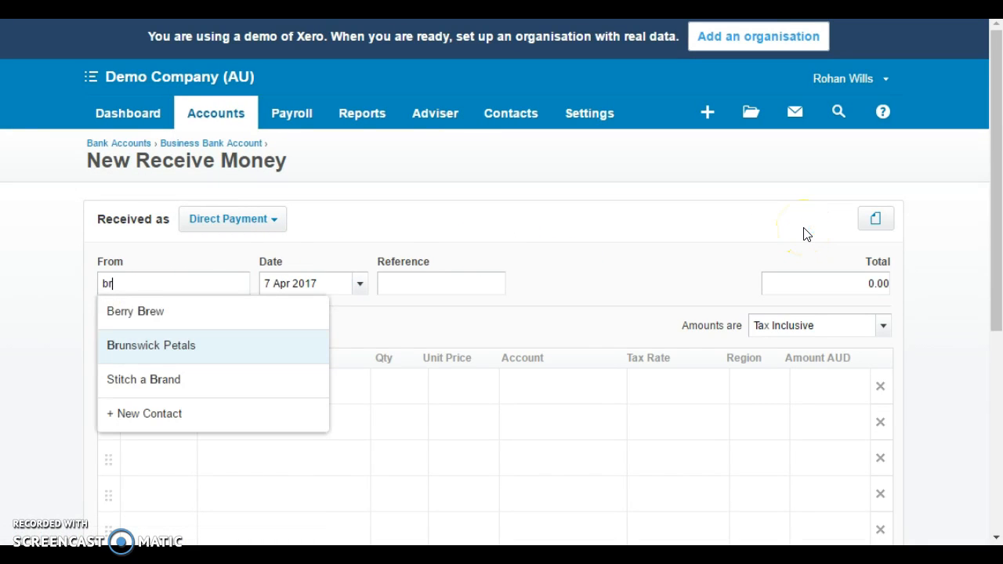
pyautogui.click(150, 346)
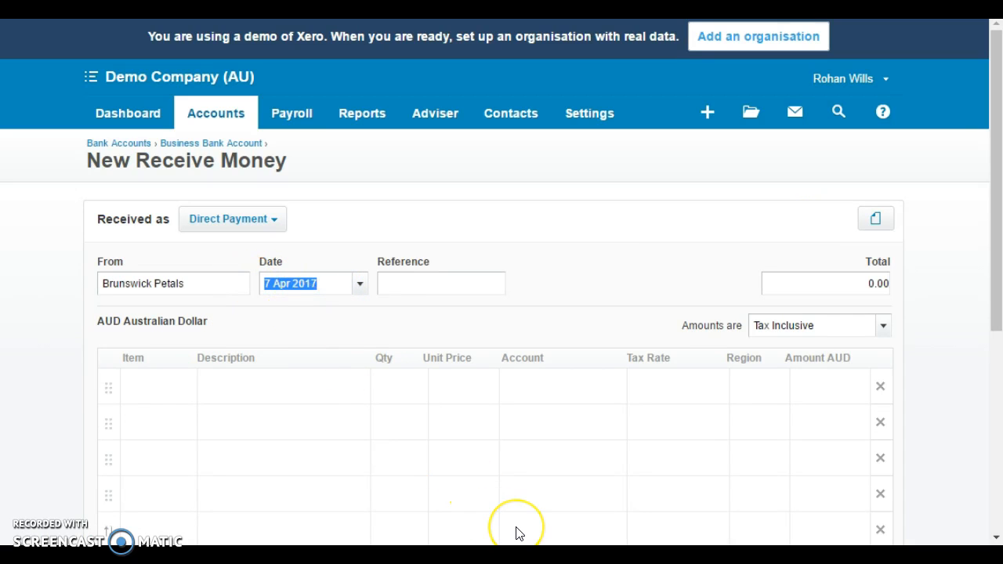
# Set the receipt date to 30/11, re-entering it after a wrong first attempt.
pyautogui.write('30/11')
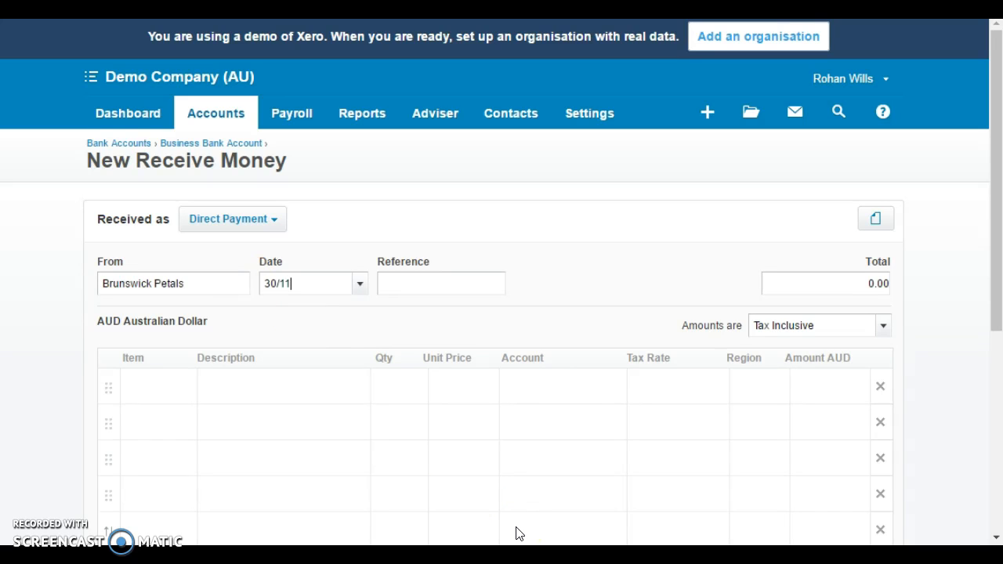
pyautogui.click(440, 282)
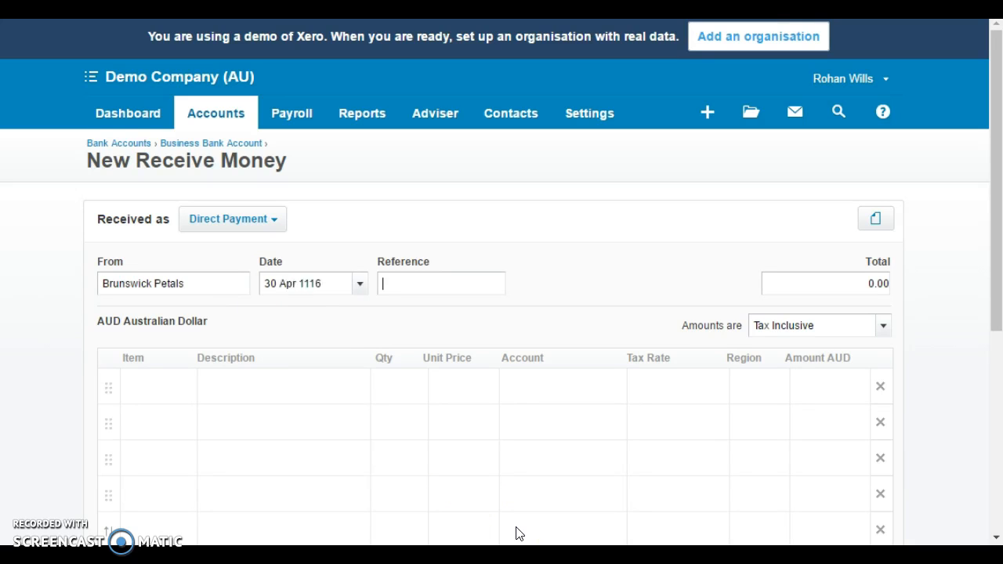
pyautogui.click(314, 284)
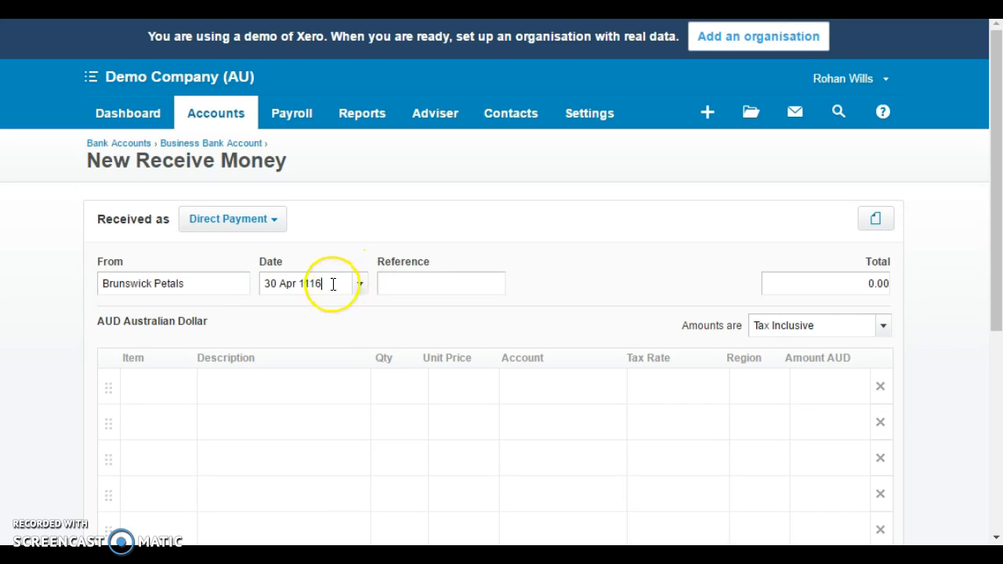
pyautogui.write('30/11')
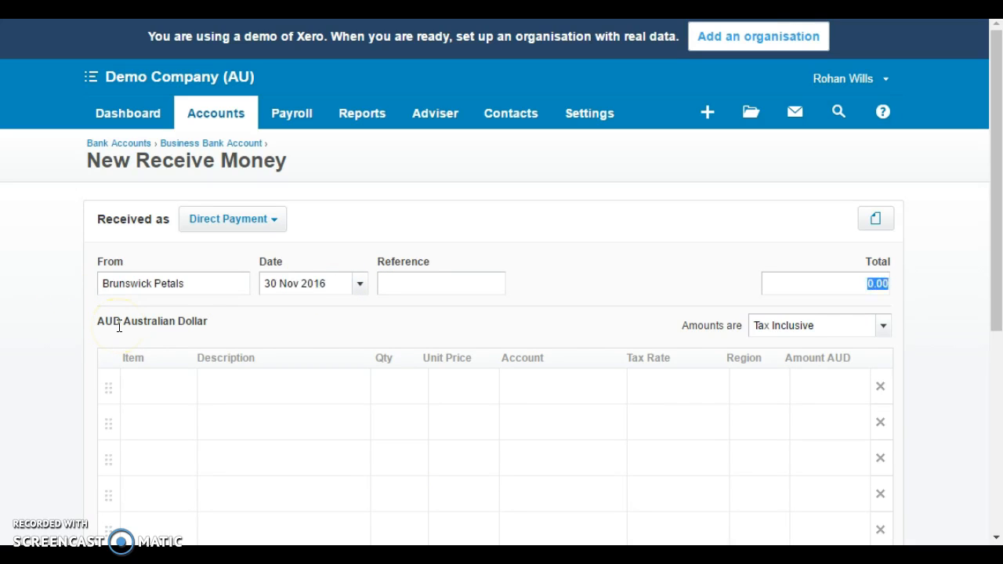
# Enter line 'Merchant Deposit', 500 coded to 850 Suspense, BAS Excluded, and save the receipt.
pyautogui.scroll(-3)
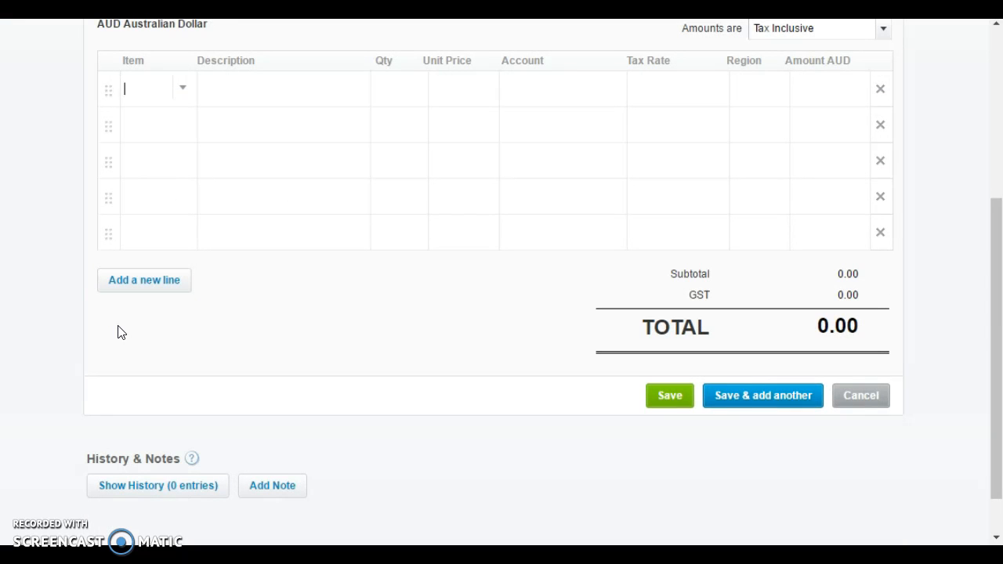
pyautogui.write('Merchant Char')
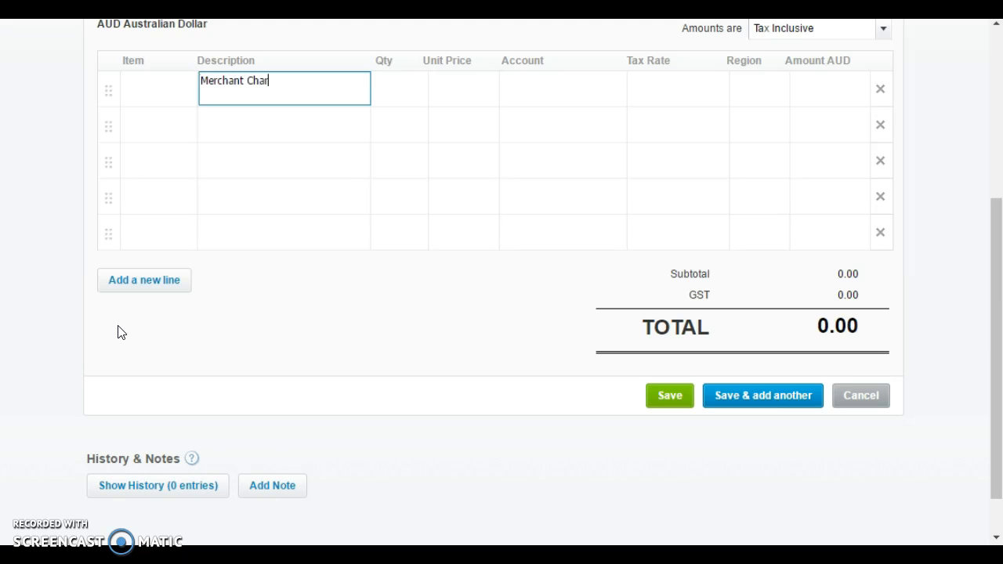
pyautogui.press('Backspace')
pyautogui.write('Deposit')
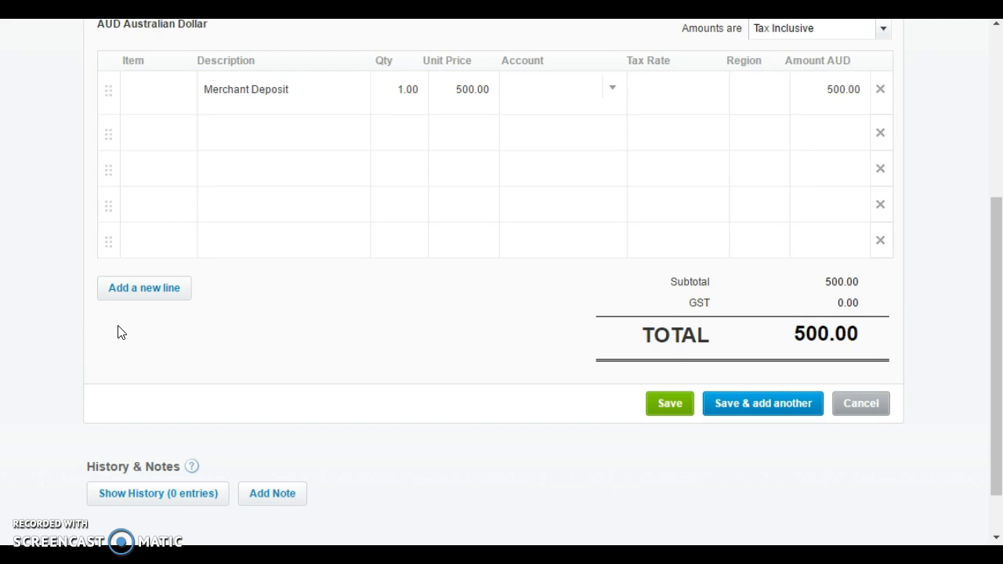
pyautogui.write('sus')
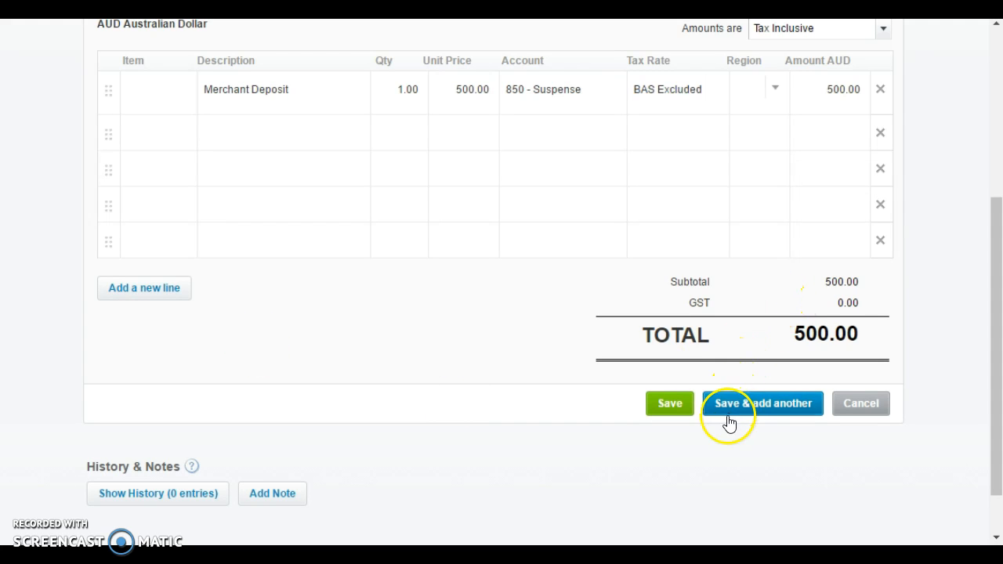
pyautogui.click(669, 404)
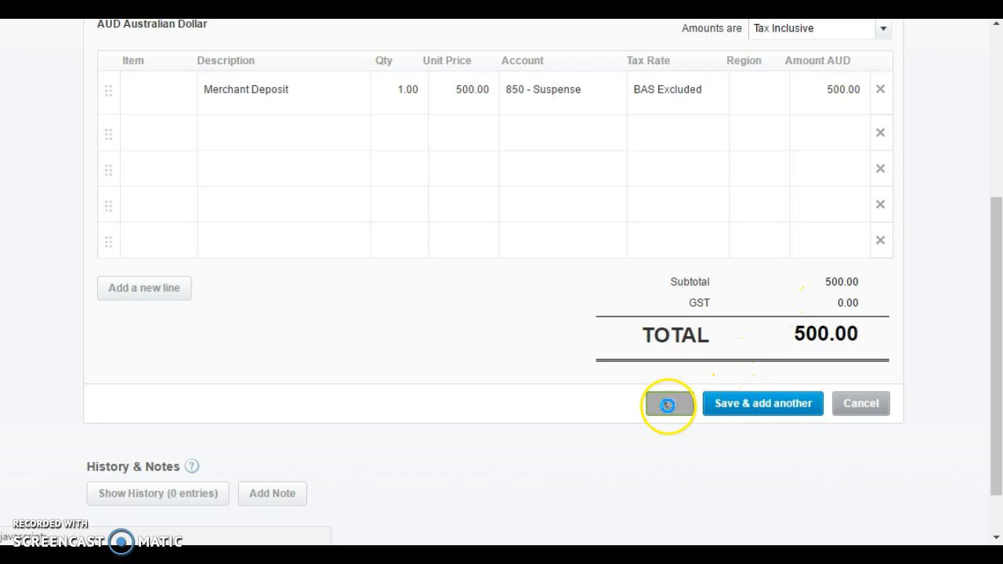
pyautogui.click(667, 404)
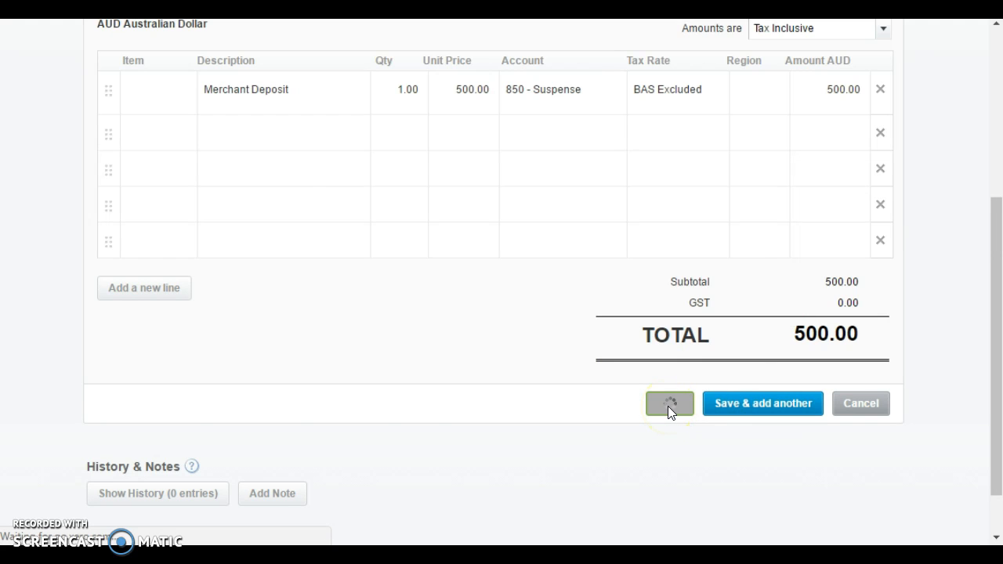
pyautogui.click(669, 404)
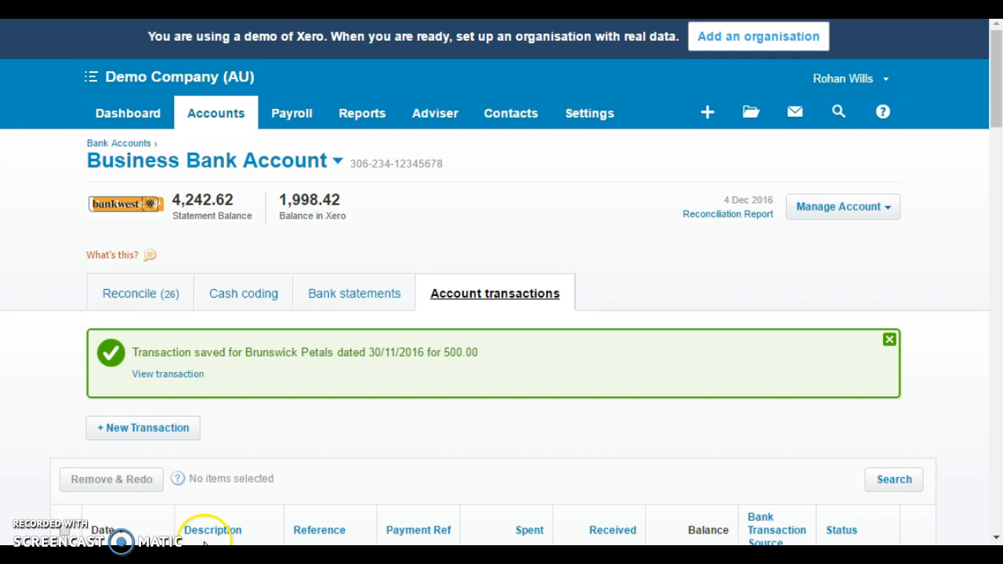
# Go to Accounts > Sales and list the paid invoices including Brunswick Petals ORC1042.
pyautogui.click(217, 113)
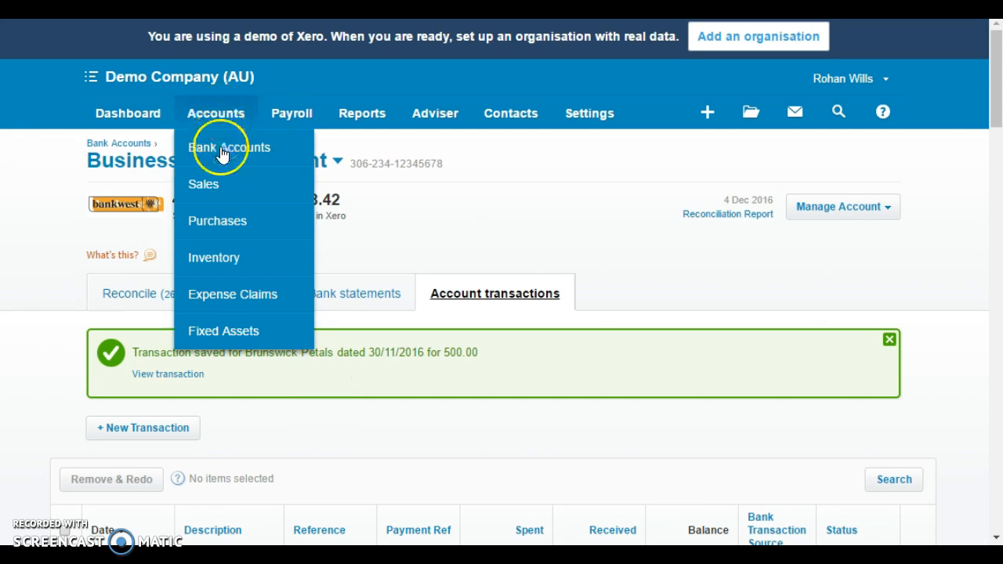
pyautogui.click(229, 148)
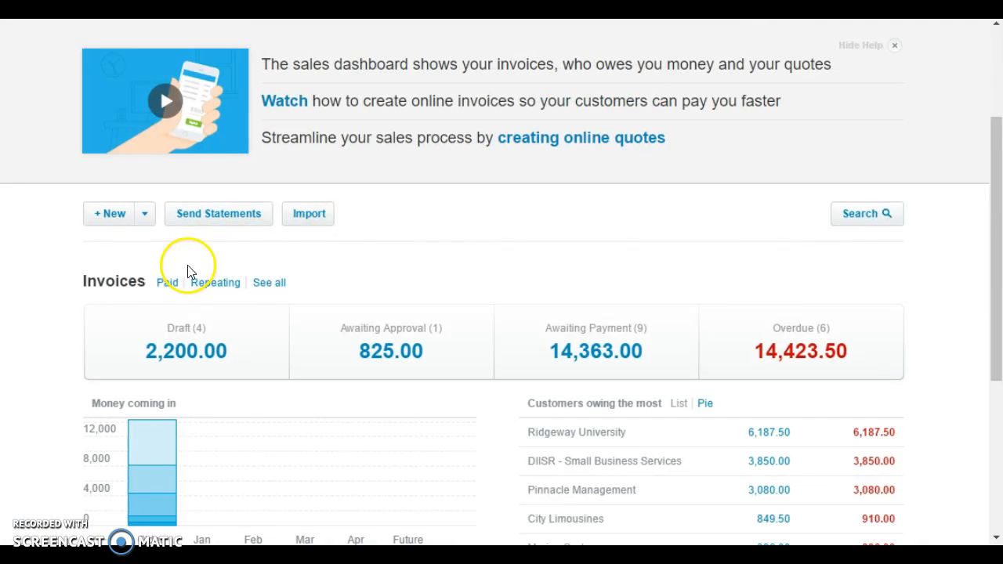
pyautogui.click(166, 282)
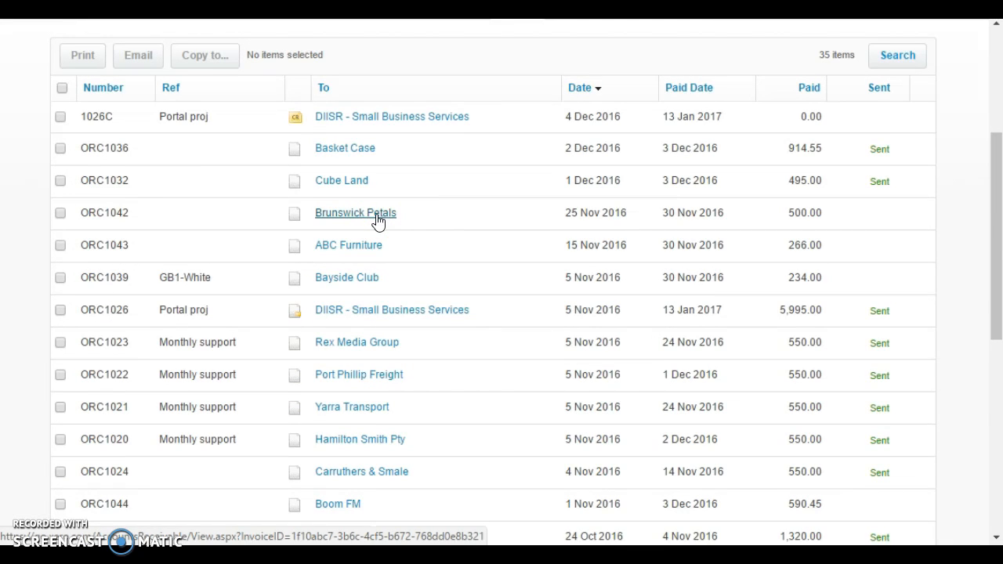
# From invoice ORC1042, follow the 500.00 payment to the batch deposit and choose Remove & Redo.
pyautogui.click(354, 213)
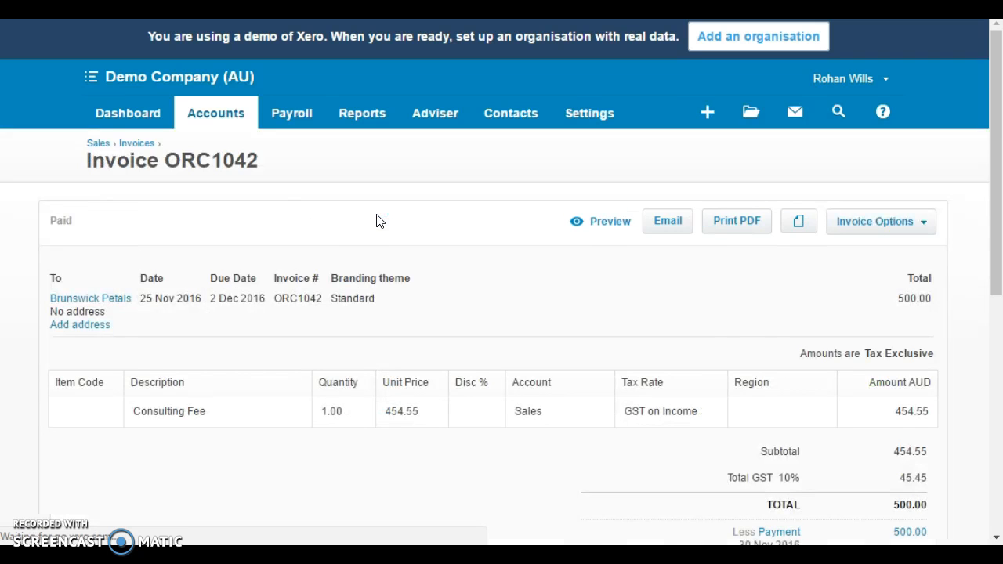
pyautogui.scroll(-3)
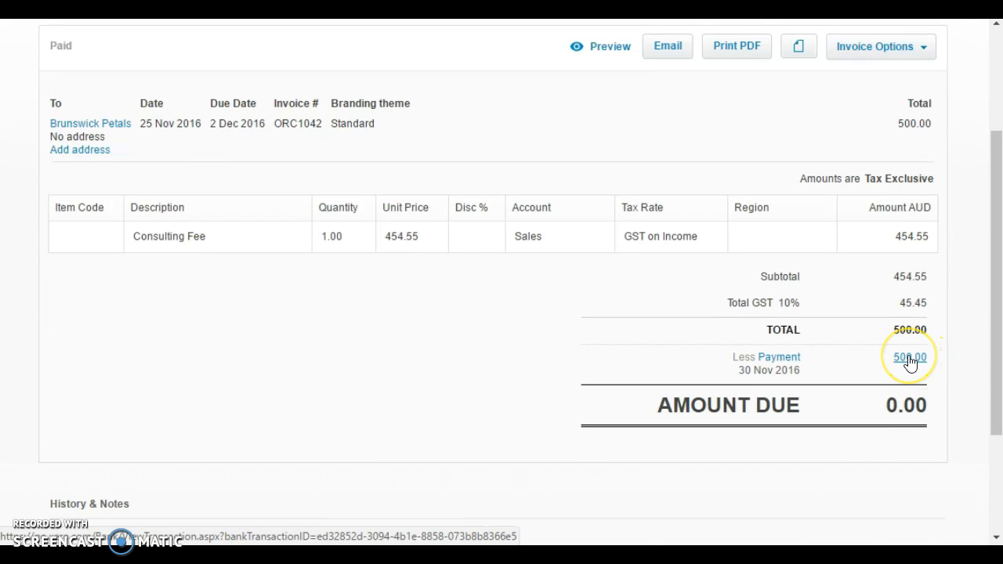
pyautogui.click(905, 357)
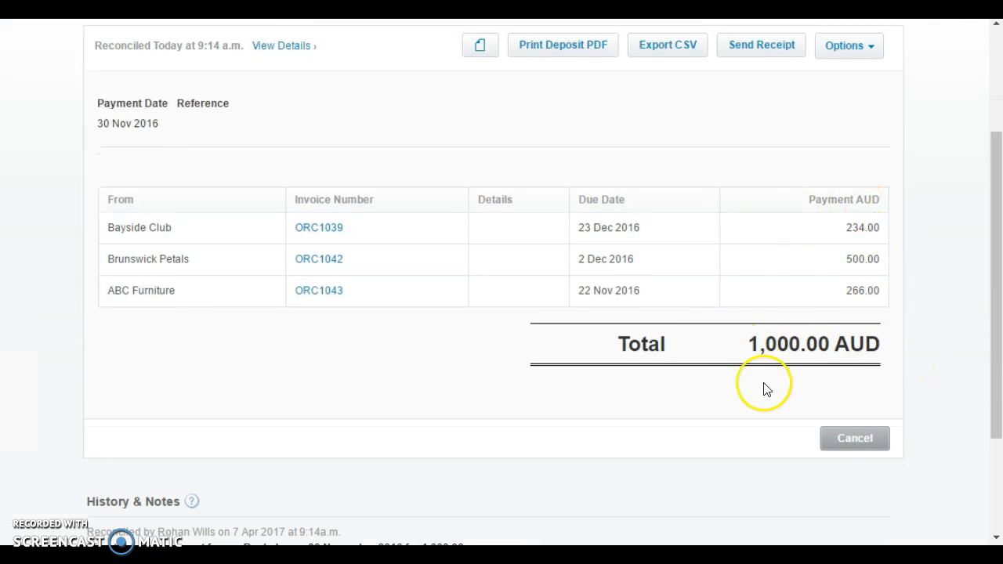
pyautogui.moveTo(784, 331)
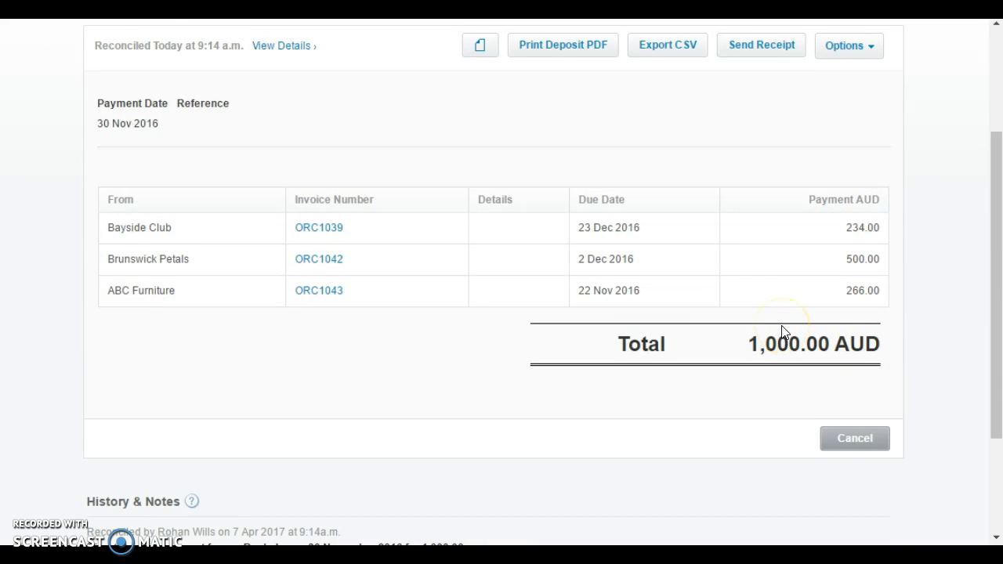
pyautogui.click(849, 45)
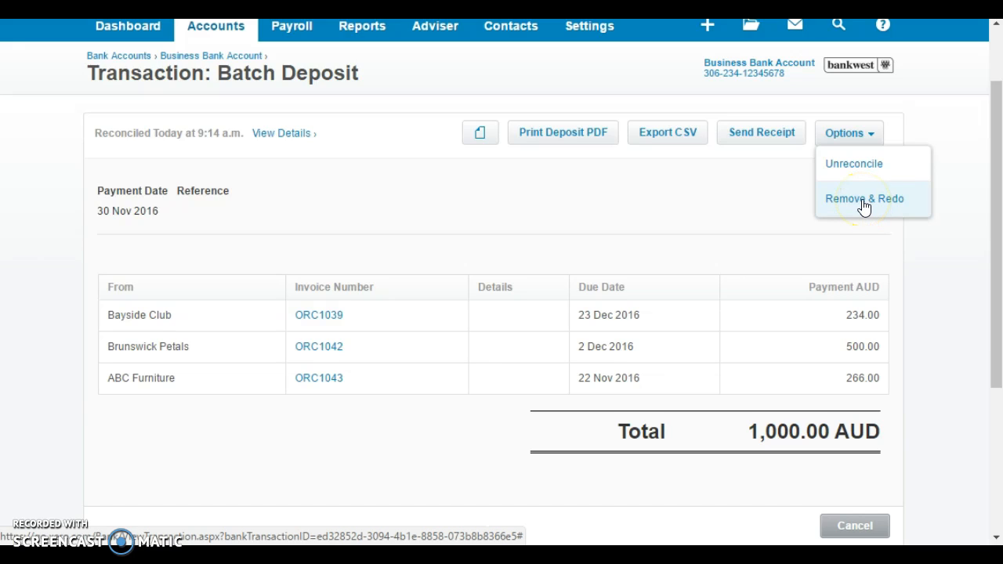
pyautogui.click(858, 195)
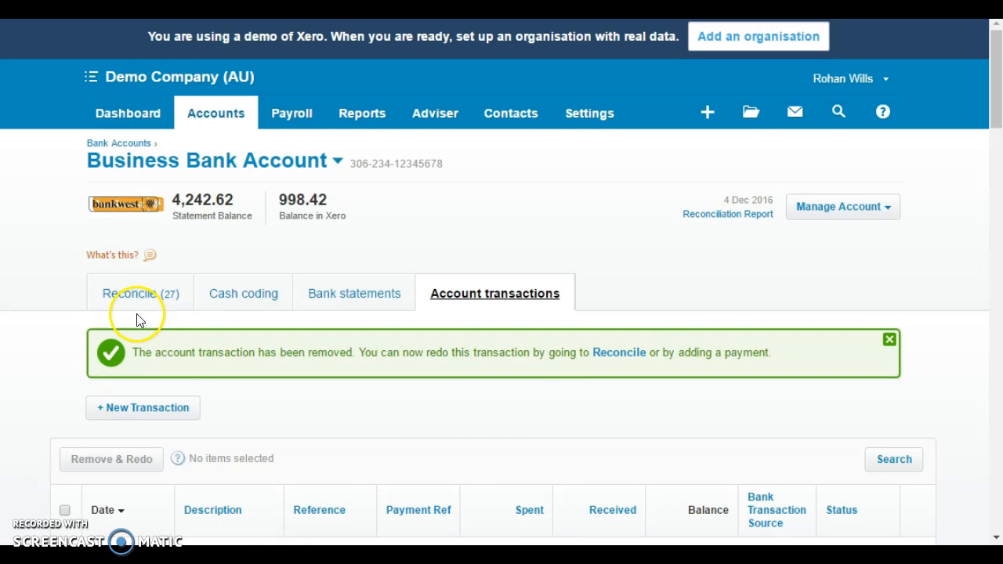
pyautogui.moveTo(134, 300)
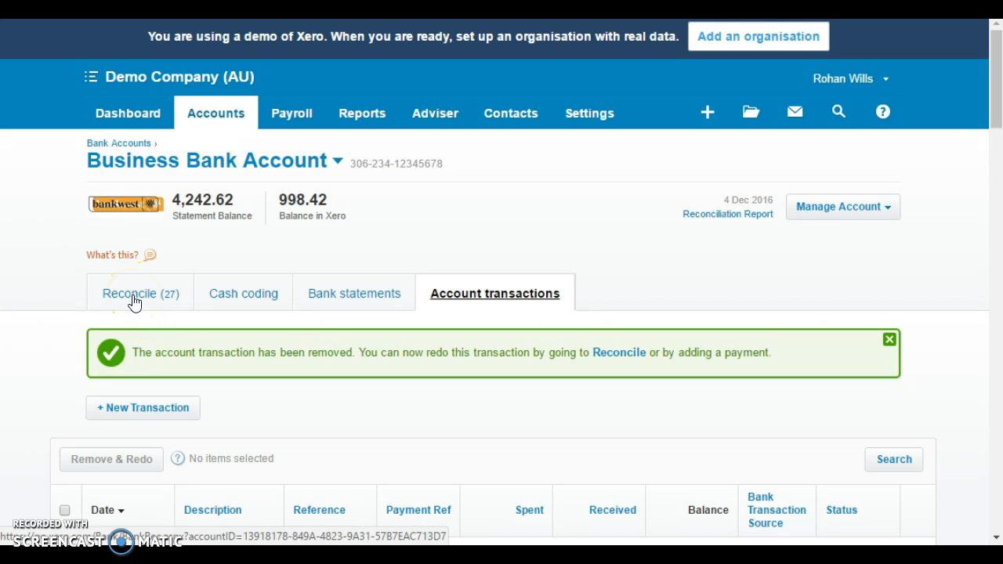
# On the Reconcile tab, locate the 1,000.00 e-Bank dep line and start matching it.
pyautogui.click(140, 293)
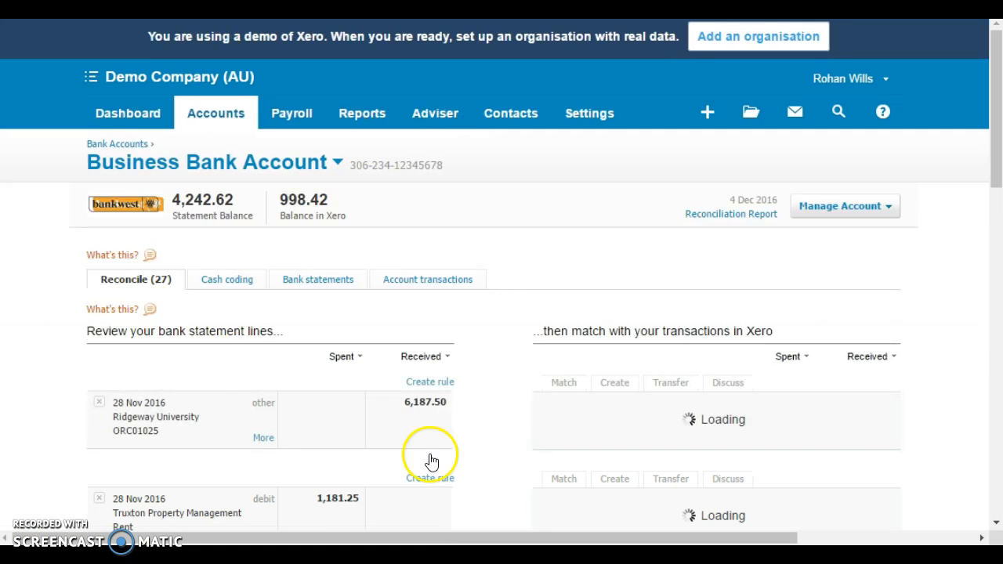
pyautogui.scroll(-3)
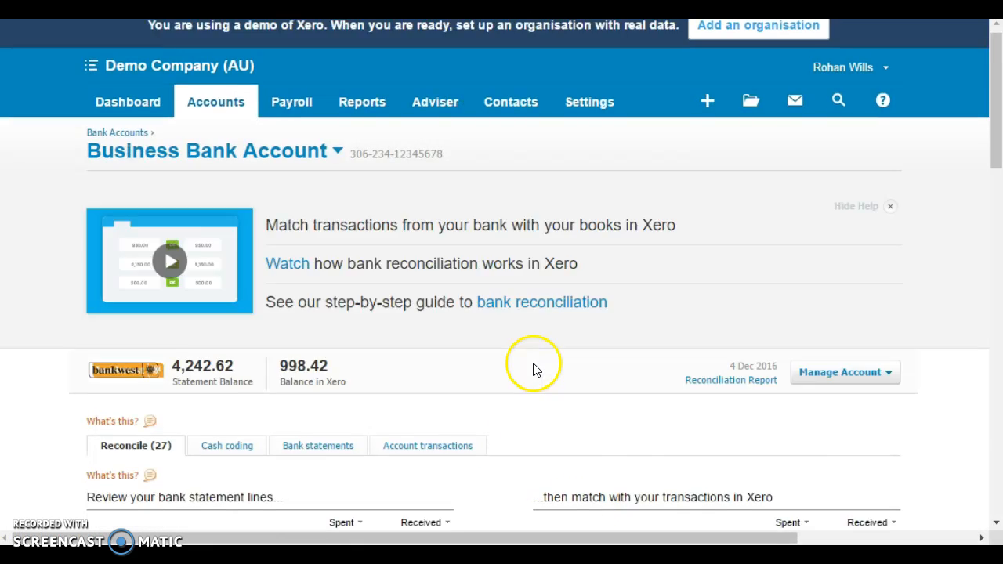
pyautogui.scroll(-3)
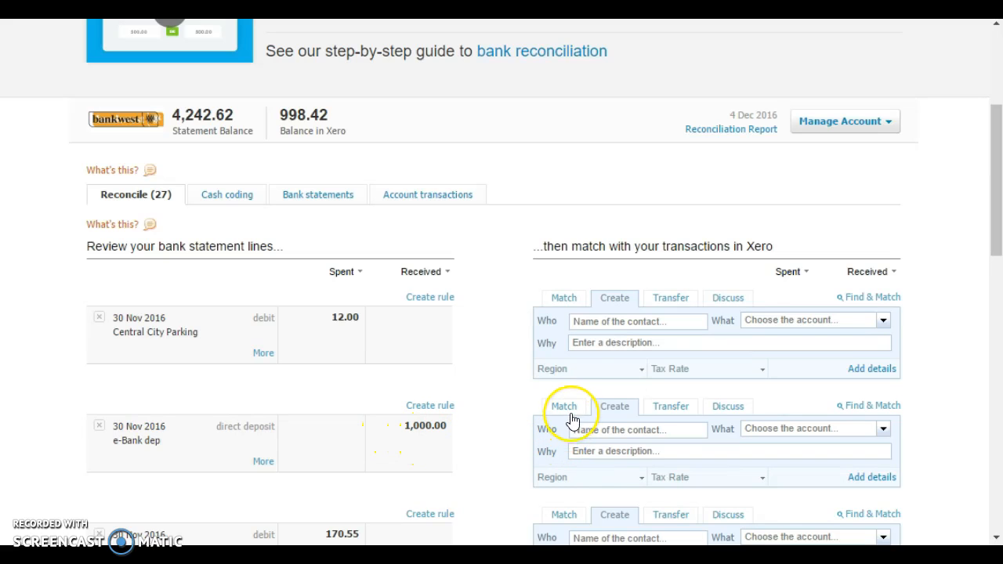
pyautogui.click(564, 406)
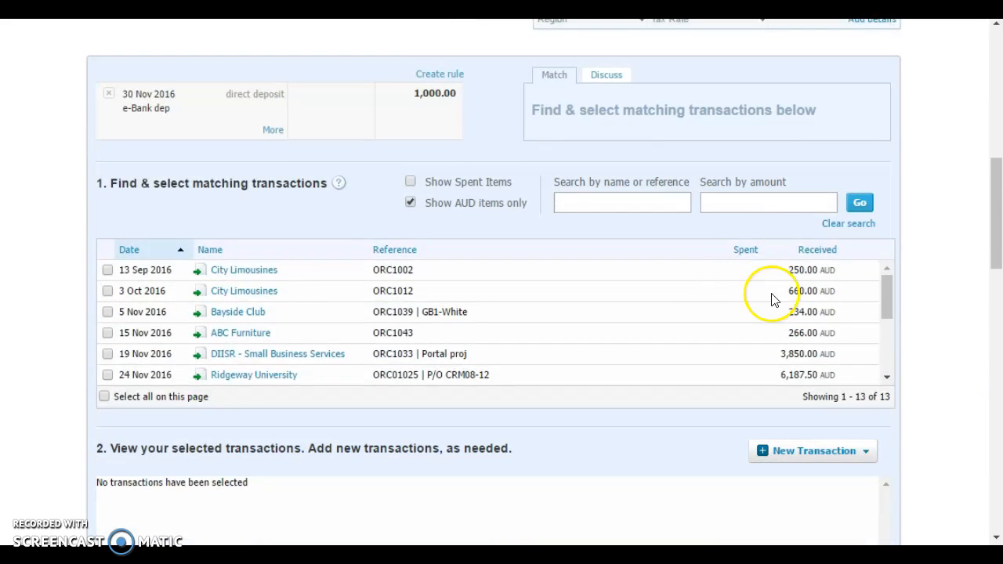
# Search by amount and select the Bayside Club 234 and ABC Furniture 266 receipts as matches.
pyautogui.write('23')
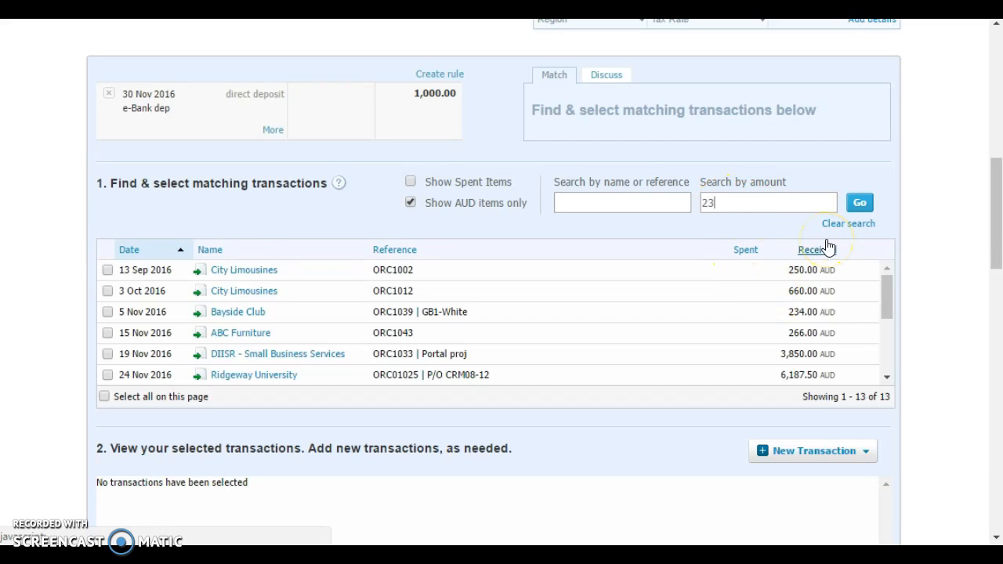
pyautogui.click(859, 202)
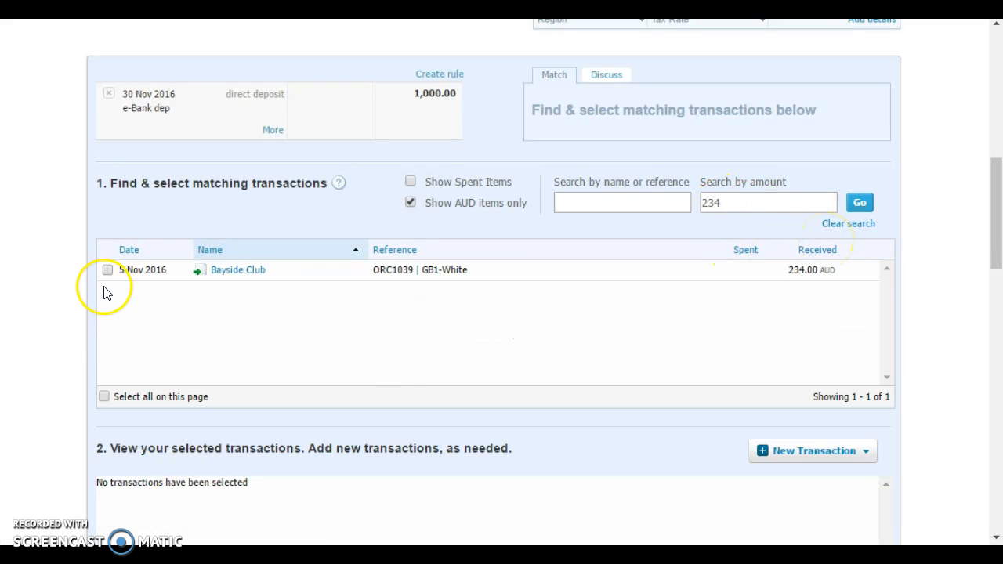
pyautogui.click(107, 269)
pyautogui.write('266')
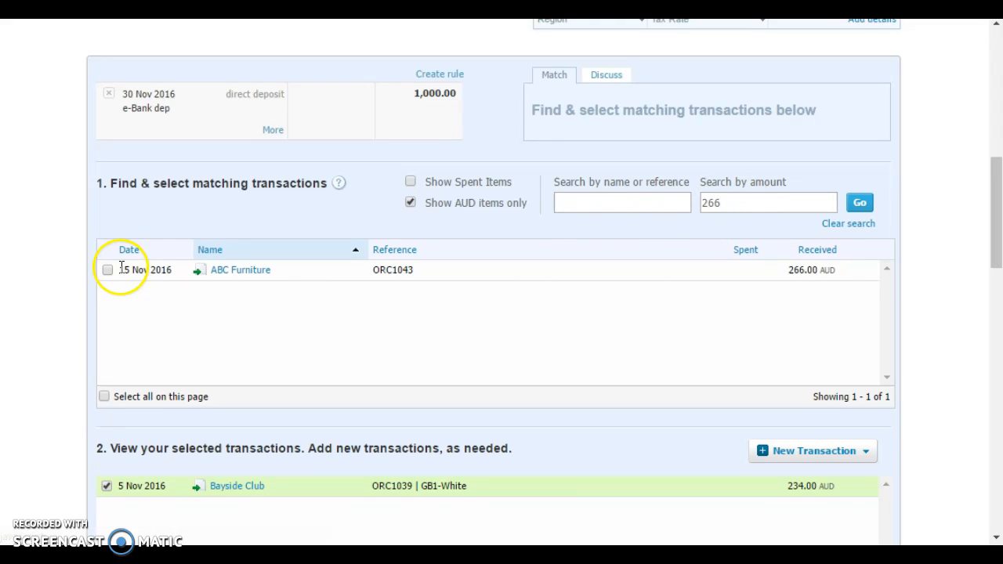
pyautogui.click(107, 269)
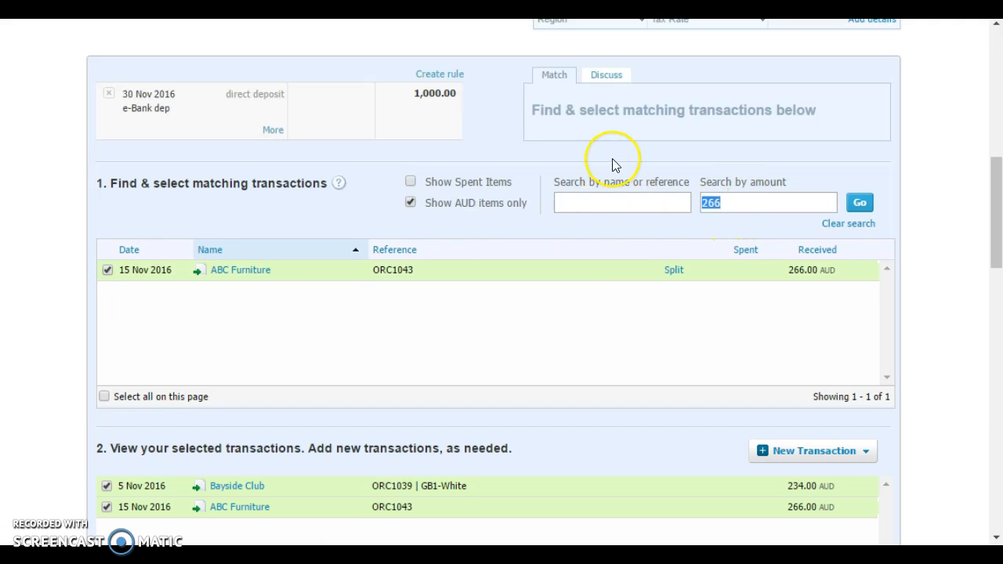
# Search for 500 receipts and select the result to complete the 1,000 deposit match.
pyautogui.write('500')
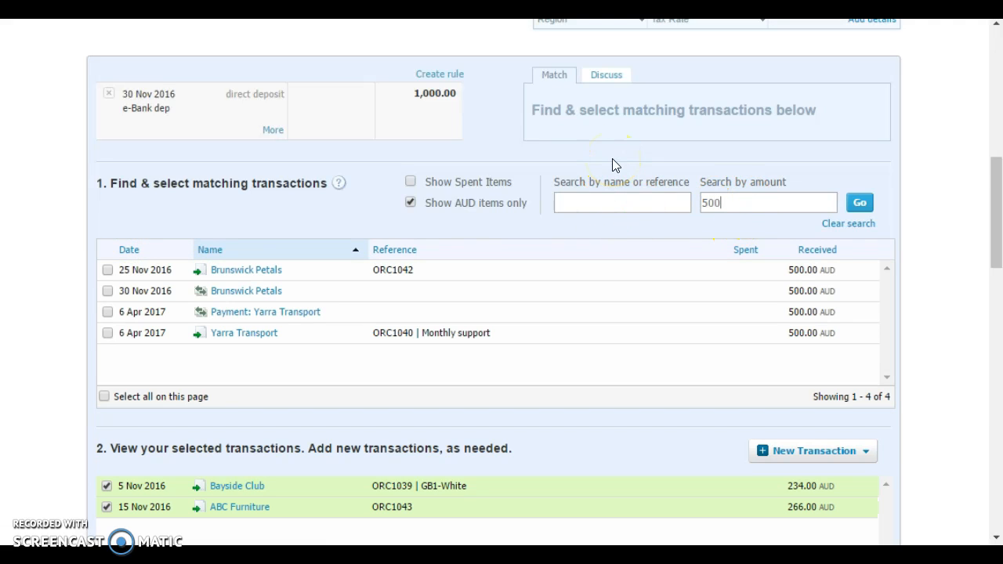
pyautogui.moveTo(529, 310)
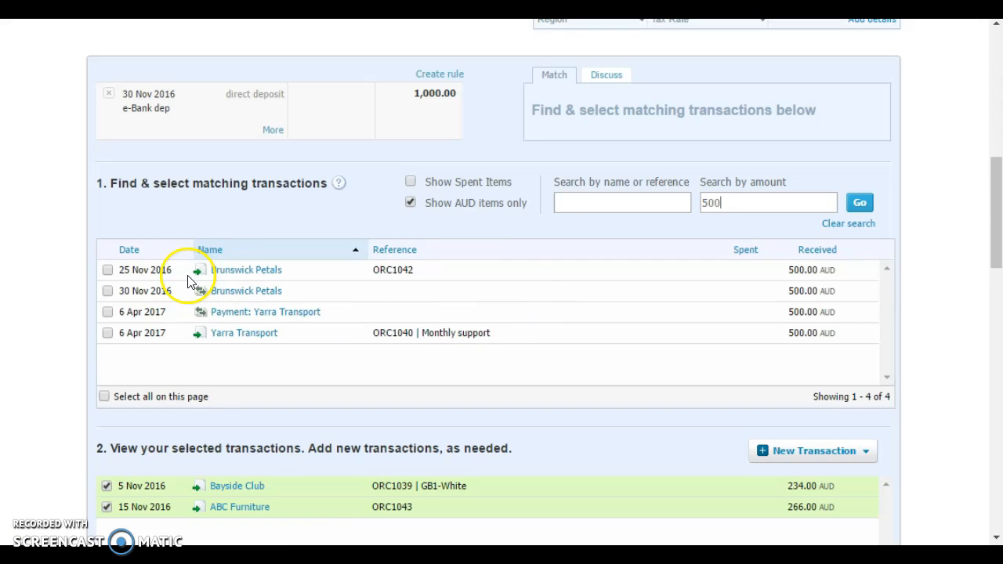
pyautogui.moveTo(200, 276)
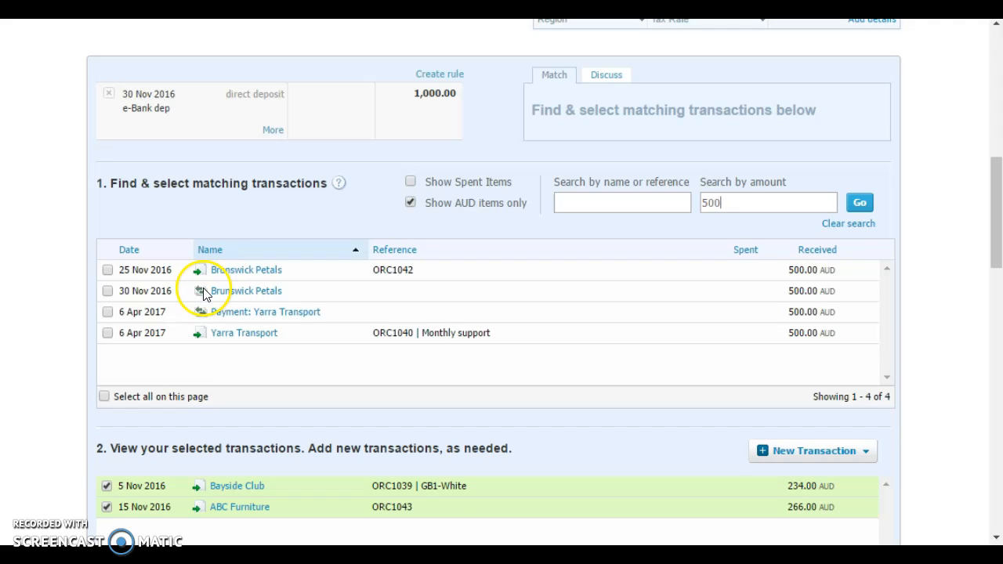
pyautogui.moveTo(200, 293)
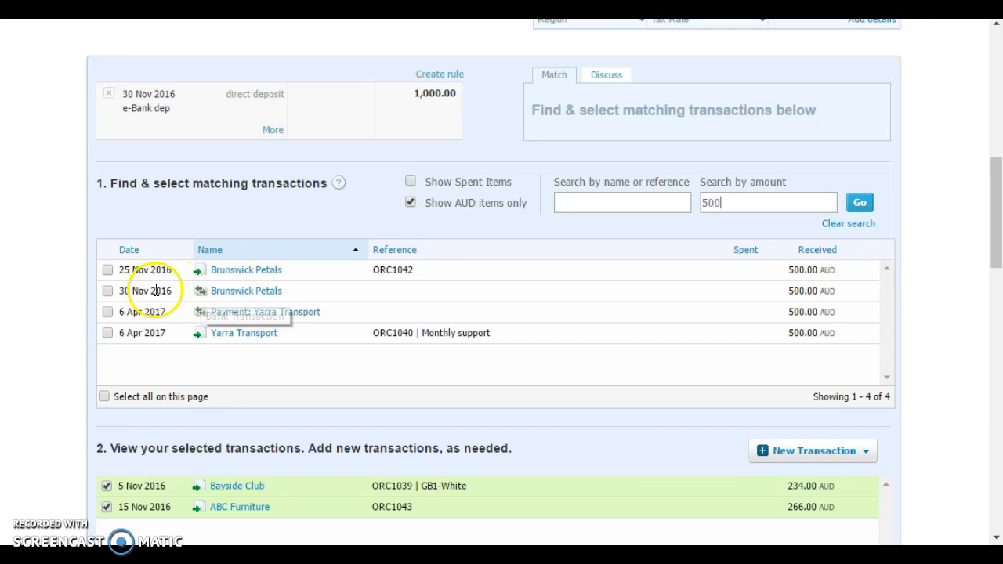
pyautogui.click(107, 290)
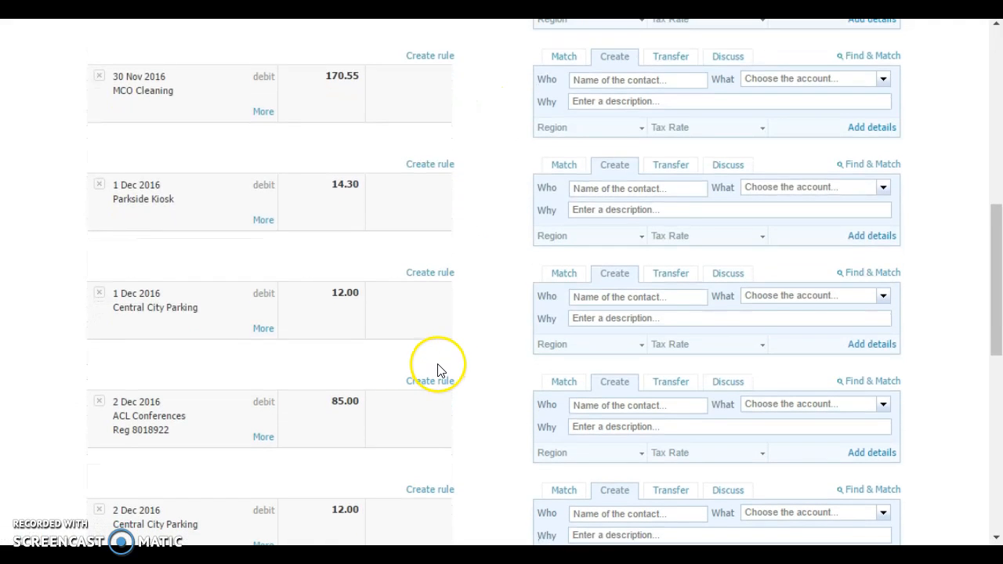
pyautogui.moveTo(440, 349)
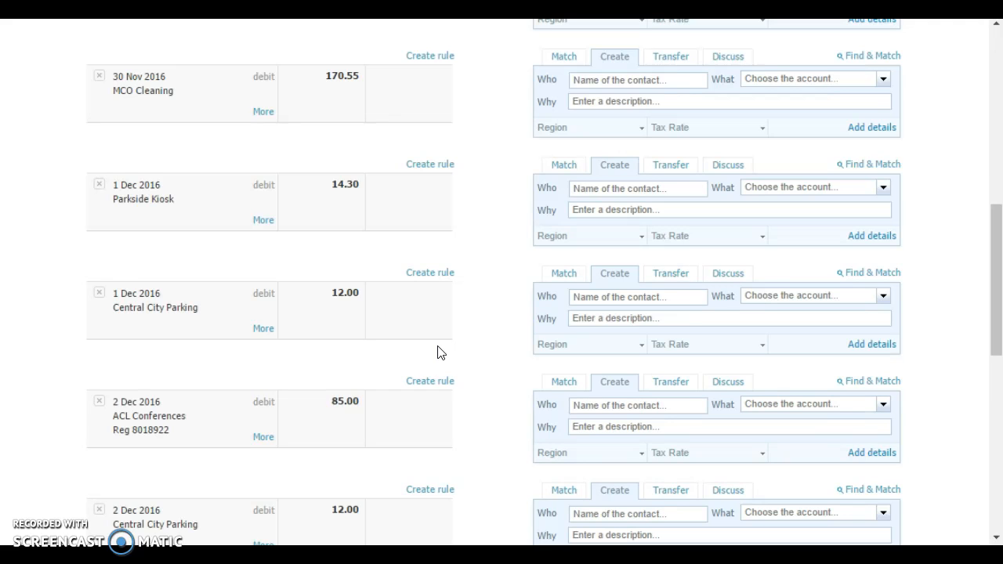
pyautogui.scroll(3)
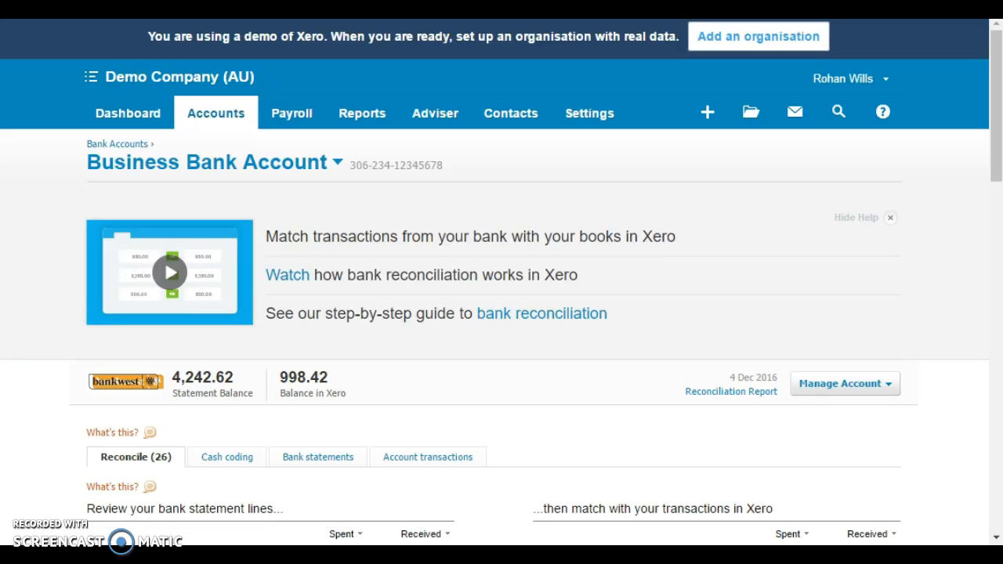
pyautogui.moveTo(236, 118)
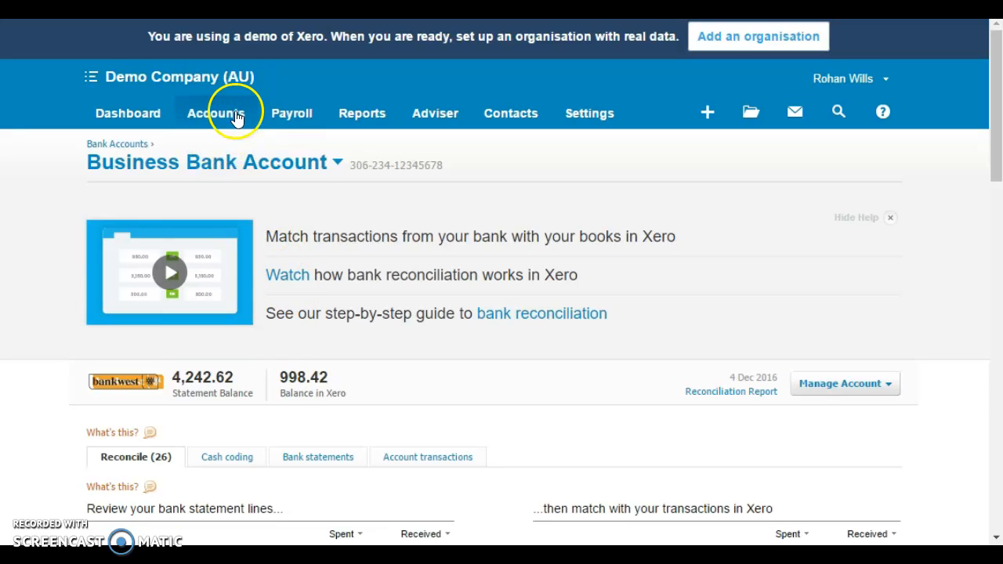
# From Sales Awaiting Payment, open the Brunswick Petals 500 invoice ORC1042.
pyautogui.click(216, 113)
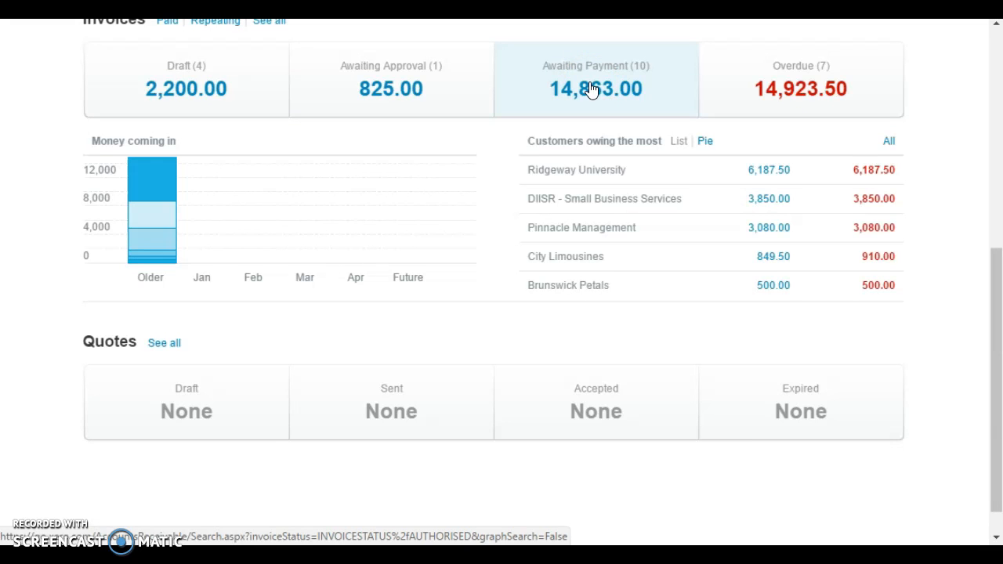
pyautogui.click(592, 87)
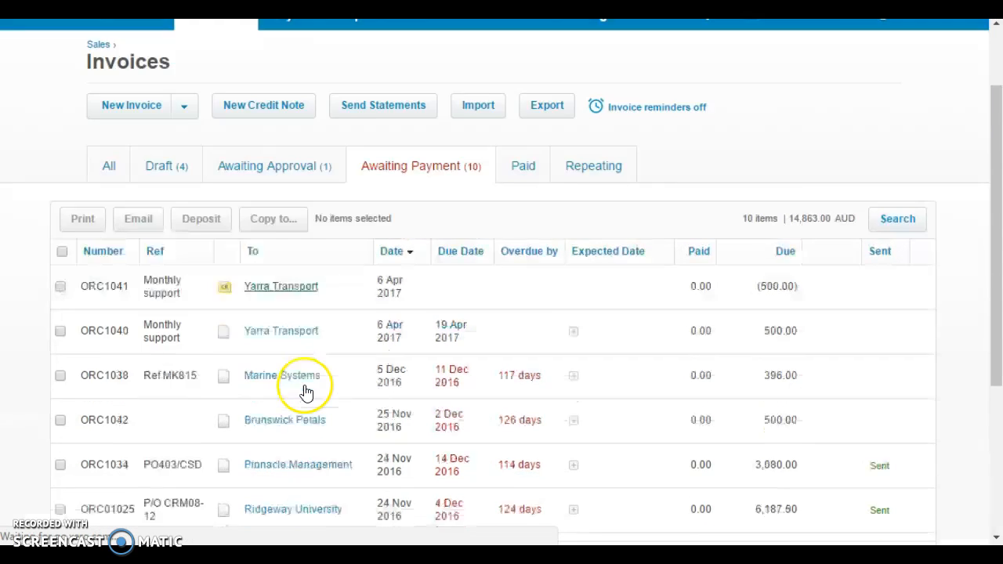
pyautogui.scroll(-3)
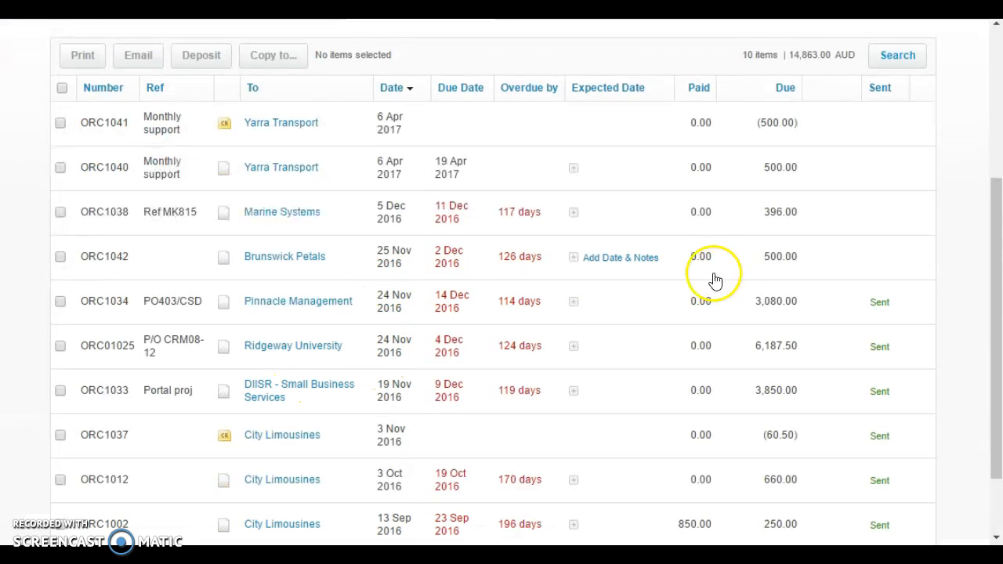
pyautogui.moveTo(307, 263)
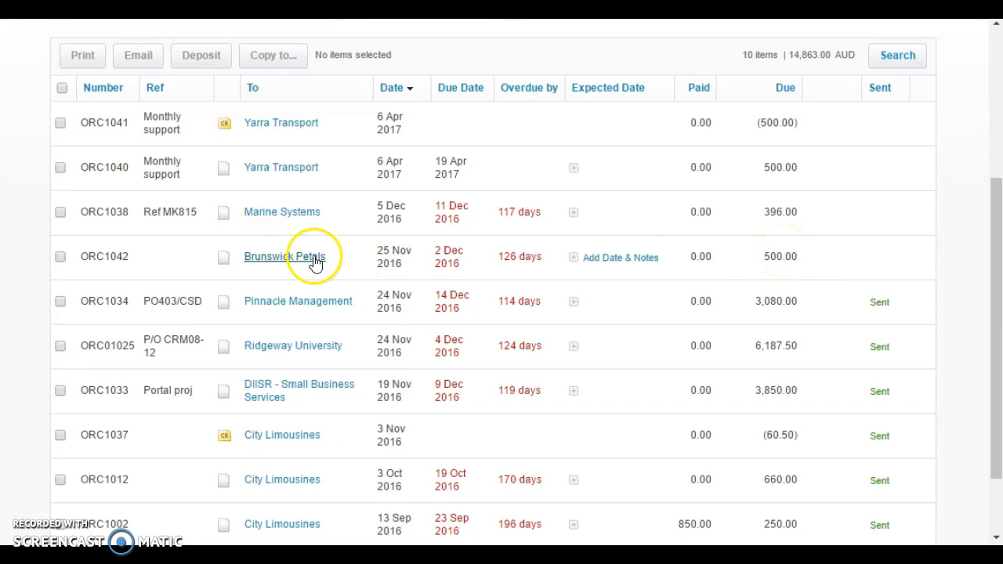
pyautogui.click(287, 257)
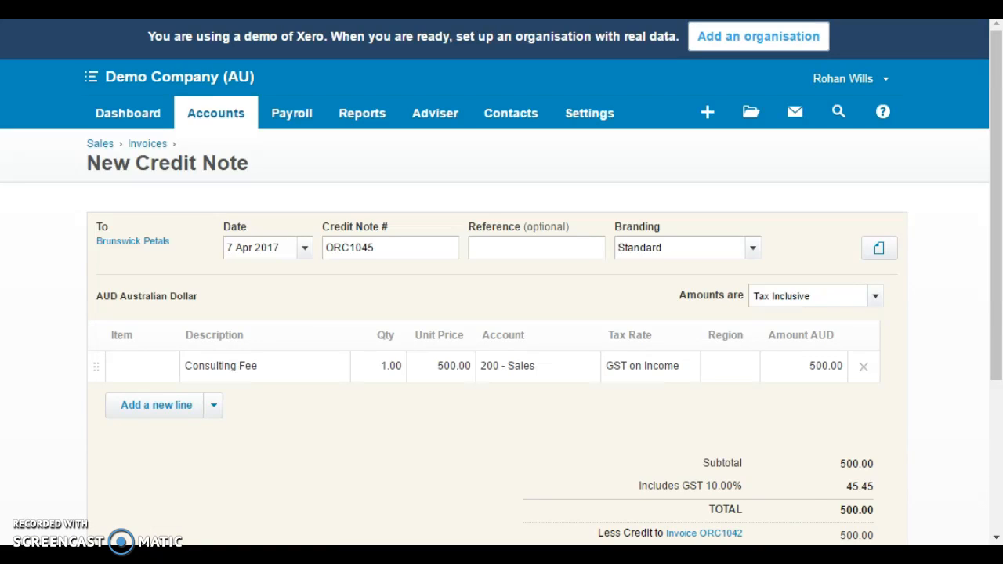
pyautogui.moveTo(534, 534)
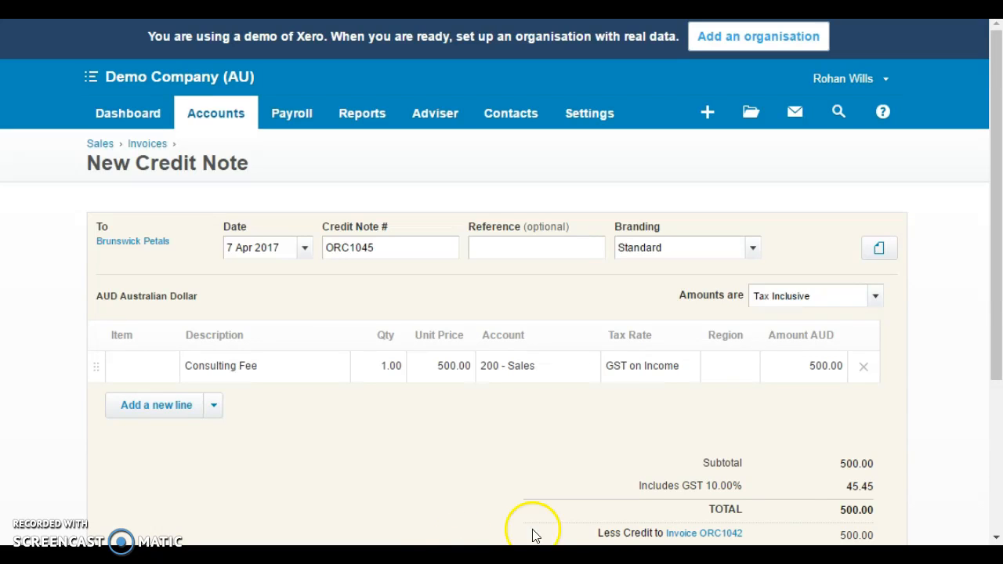
pyautogui.moveTo(947, 512)
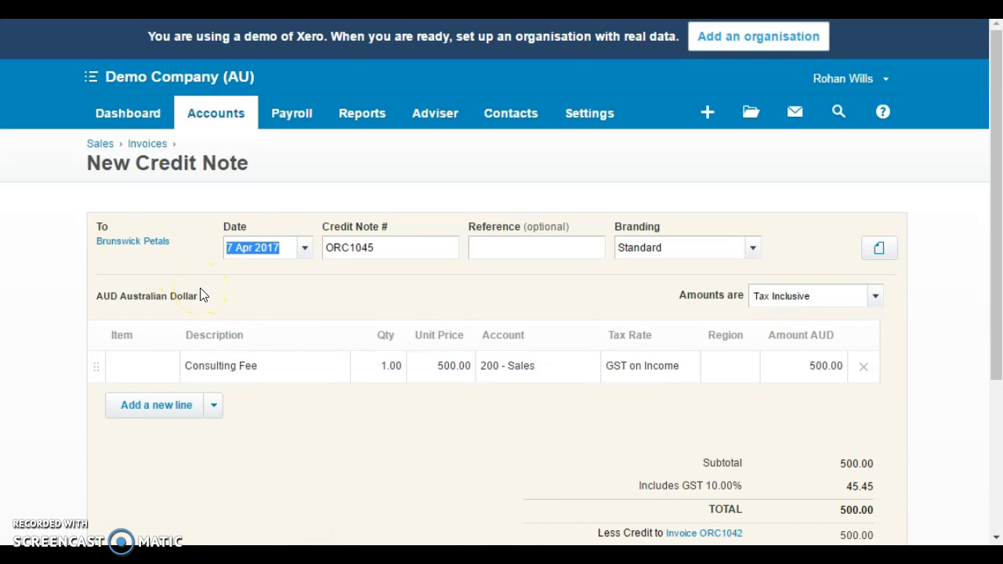
# Date the 500 credit note 3/12, credited to invoice ORC1042, and approve it.
pyautogui.write('3/12')
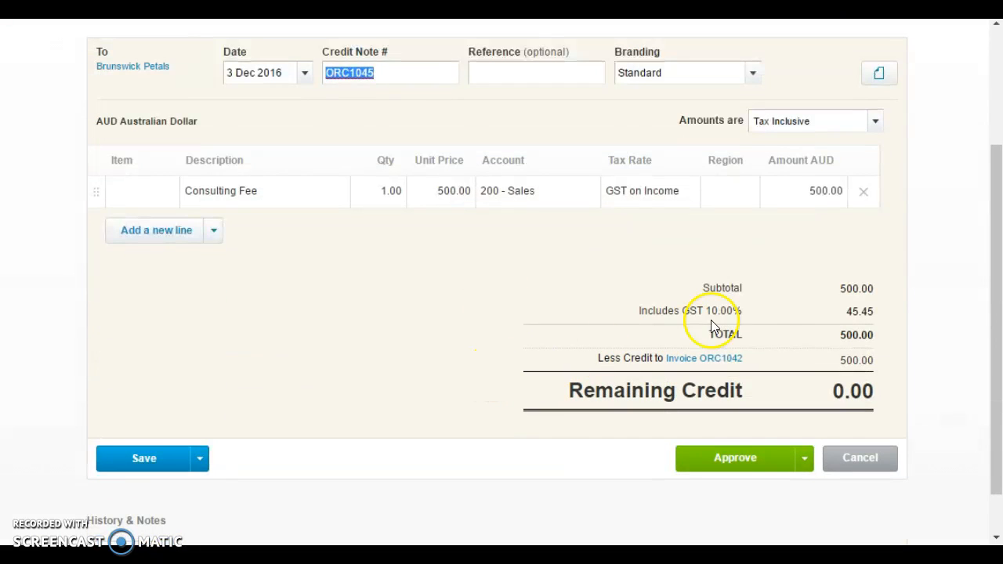
pyautogui.moveTo(734, 429)
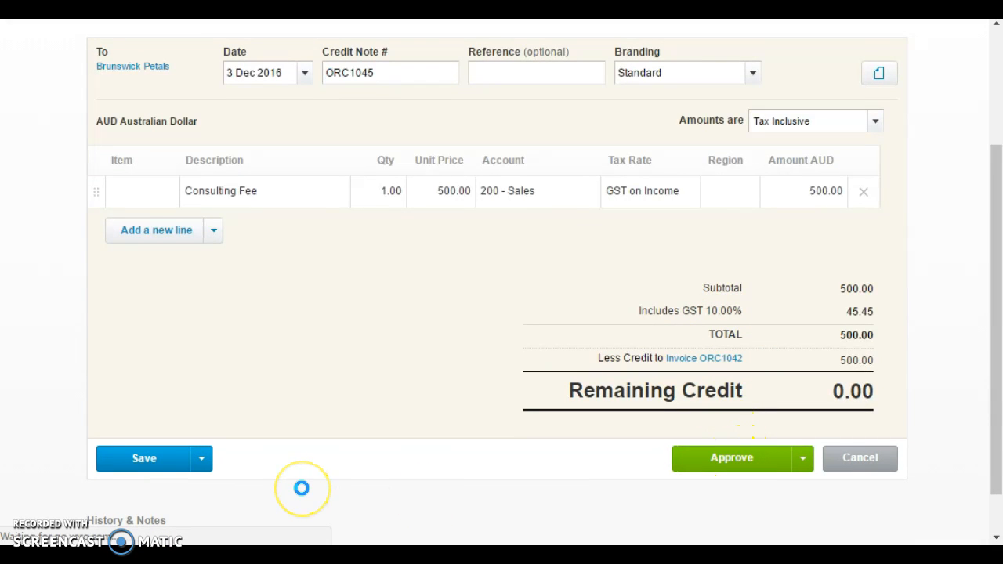
pyautogui.click(719, 458)
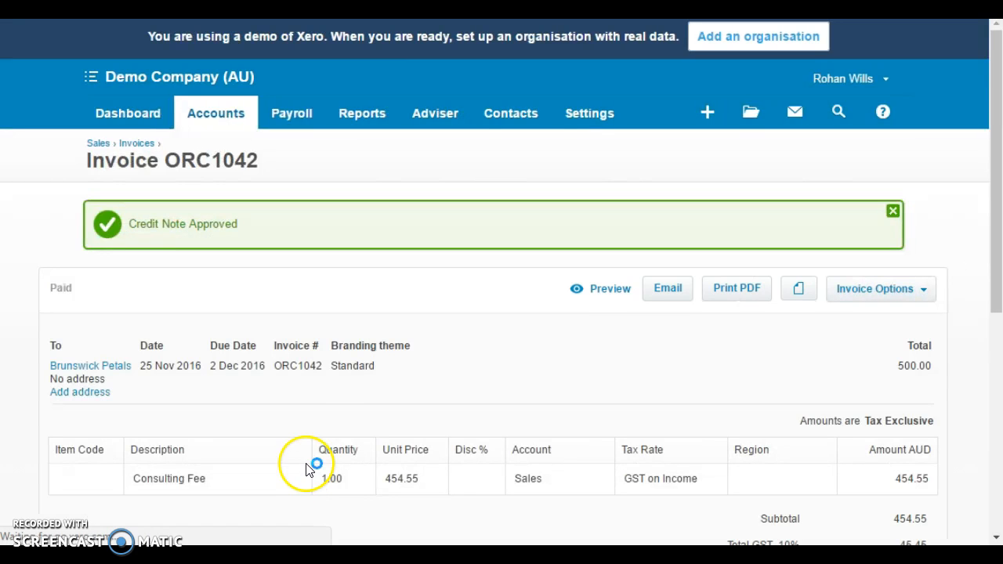
pyautogui.scroll(-3)
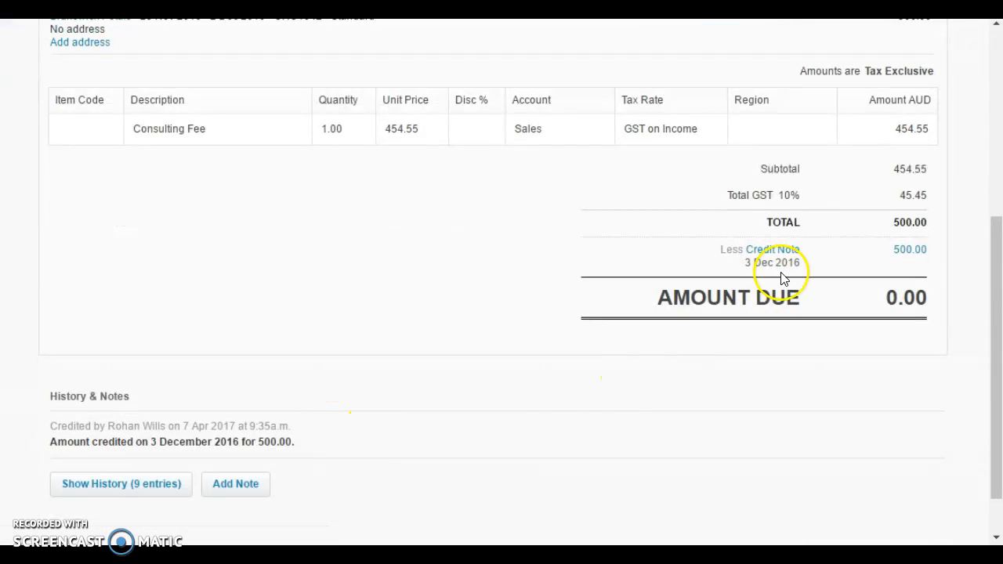
pyautogui.scroll(3)
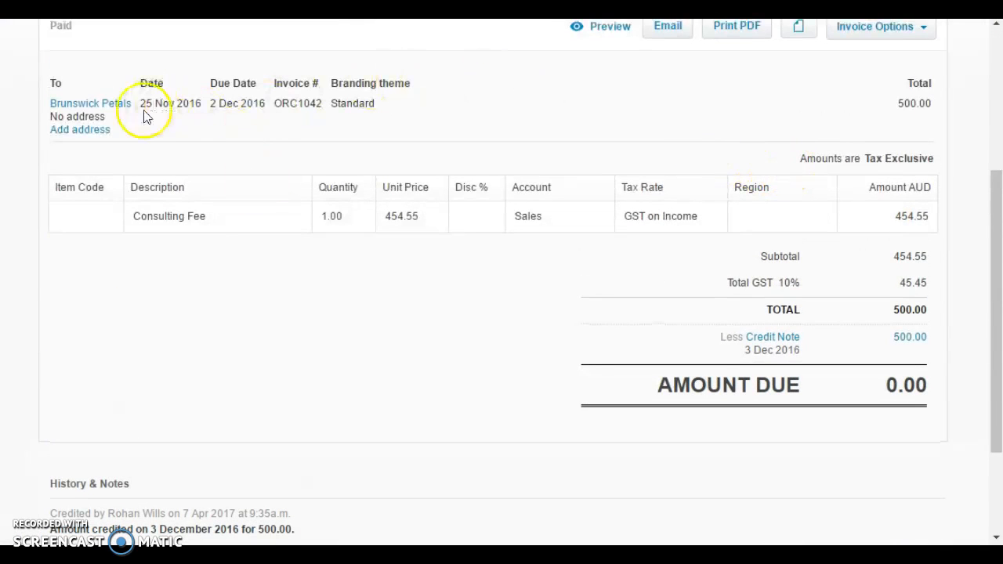
pyautogui.moveTo(811, 283)
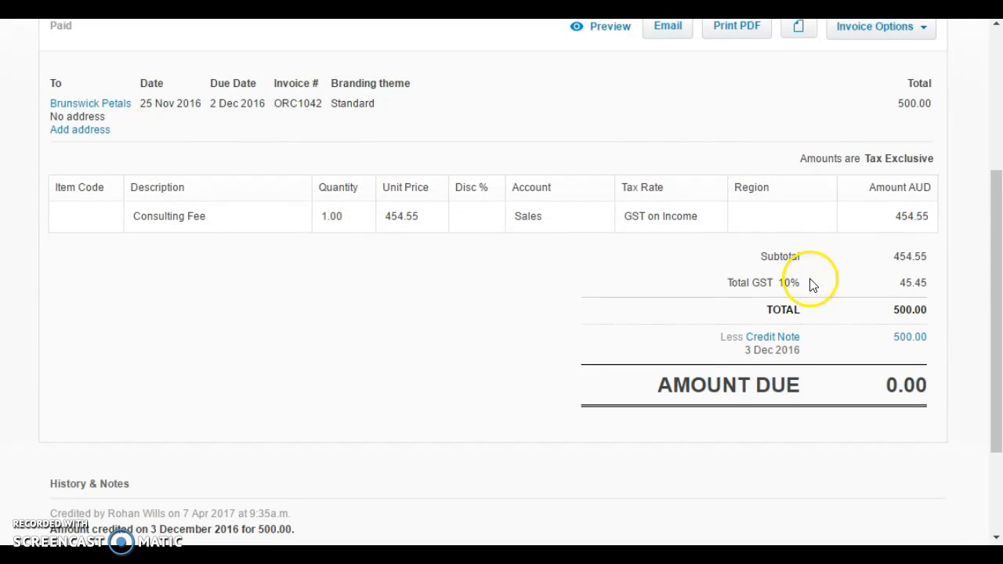
pyautogui.moveTo(790, 414)
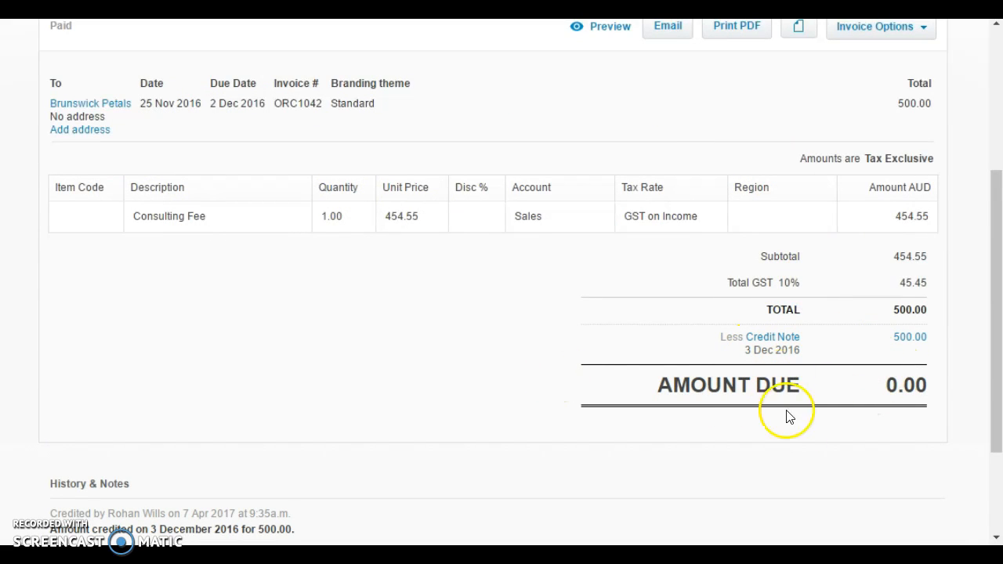
pyautogui.moveTo(413, 392)
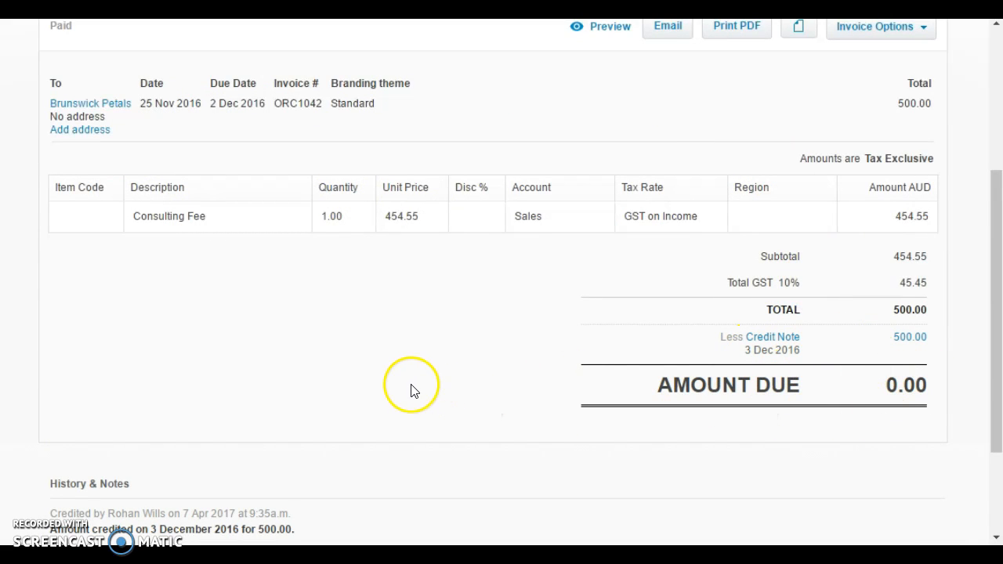
pyautogui.moveTo(409, 388)
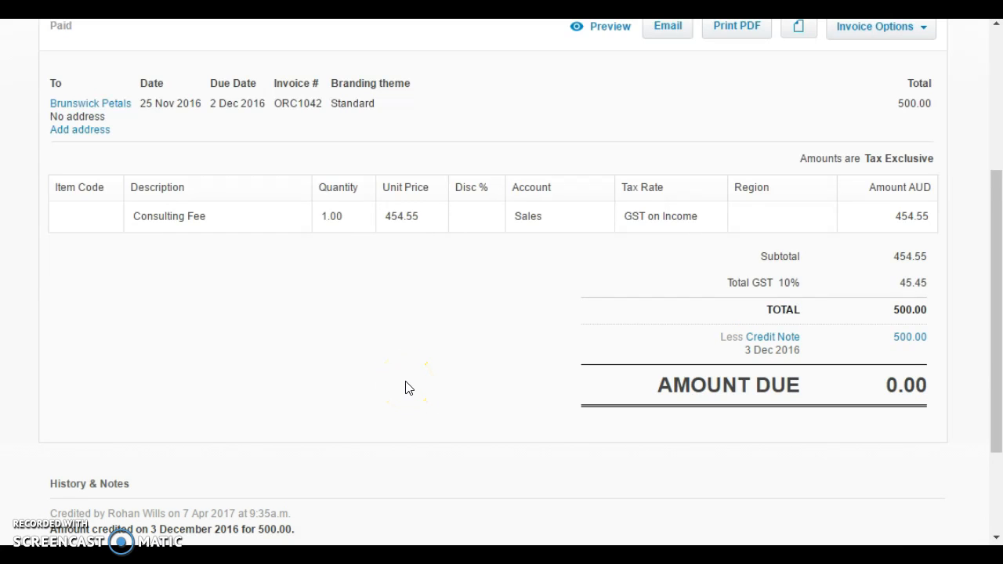
pyautogui.moveTo(400, 386)
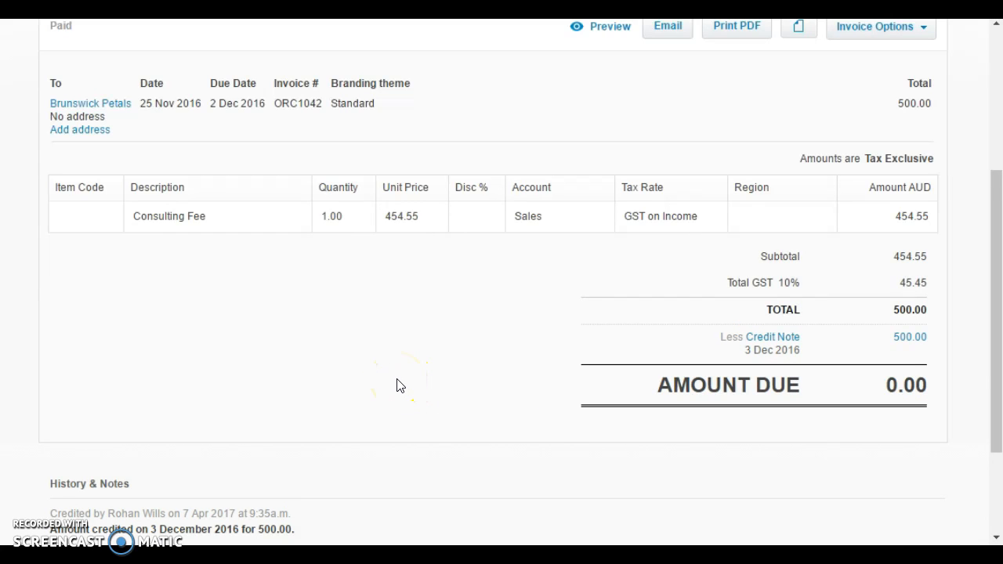